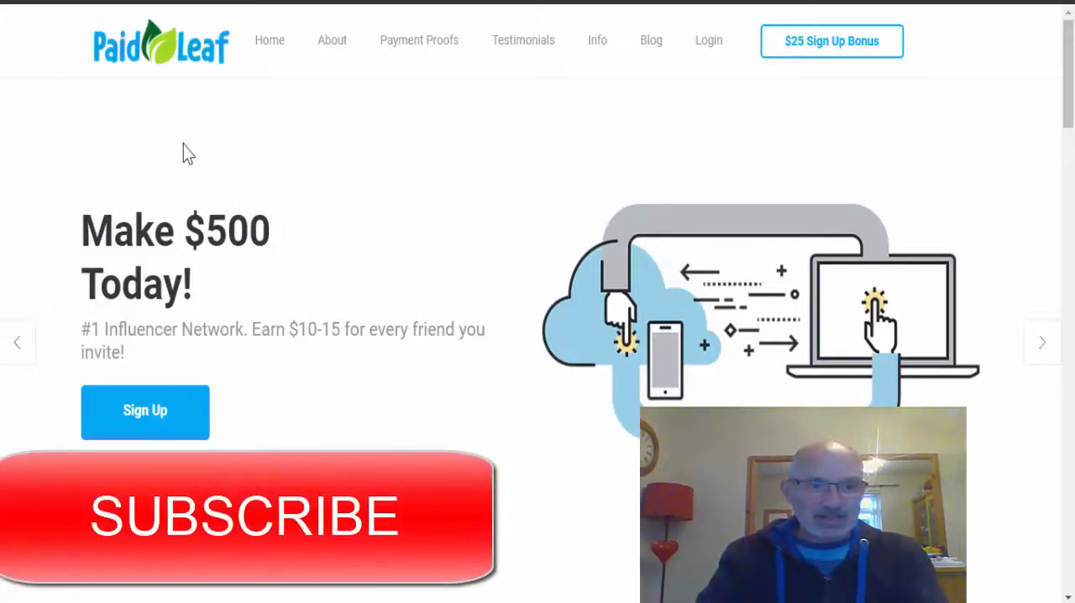
mouse_move(243, 235)
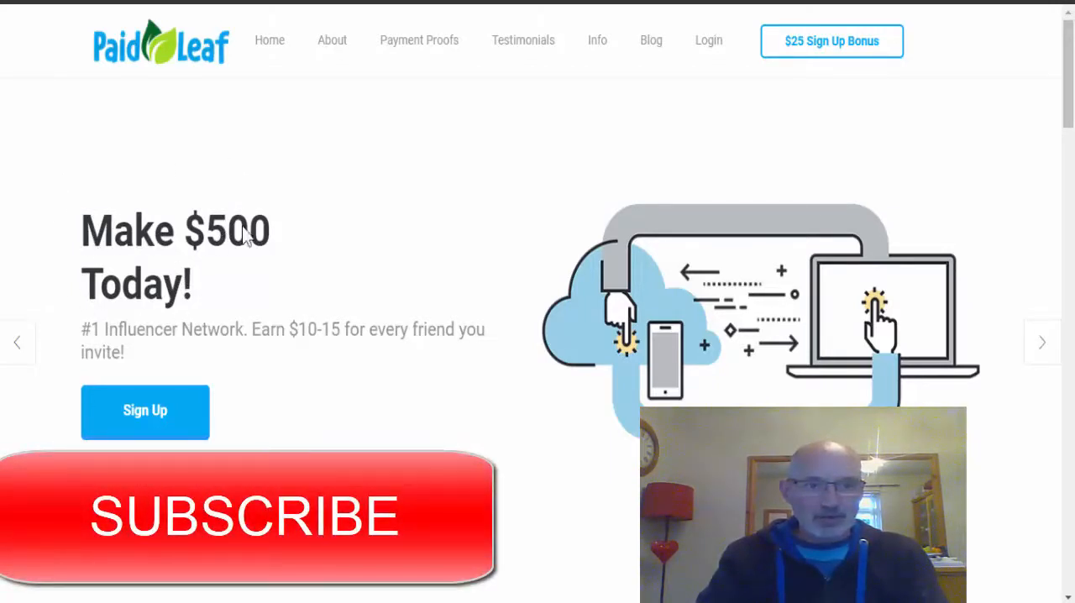
mouse_move(98, 336)
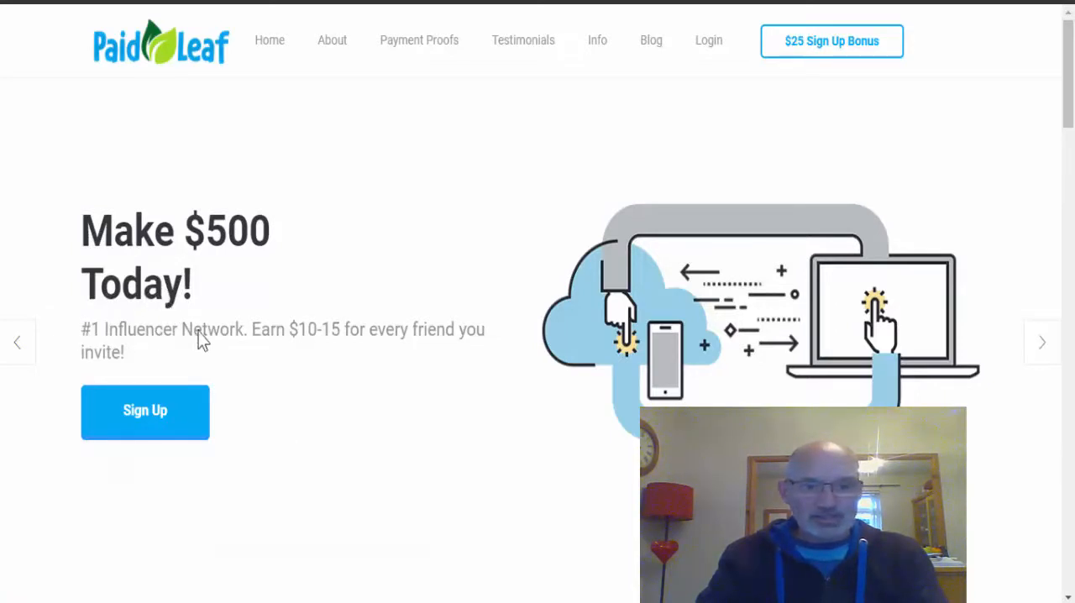
mouse_move(316, 346)
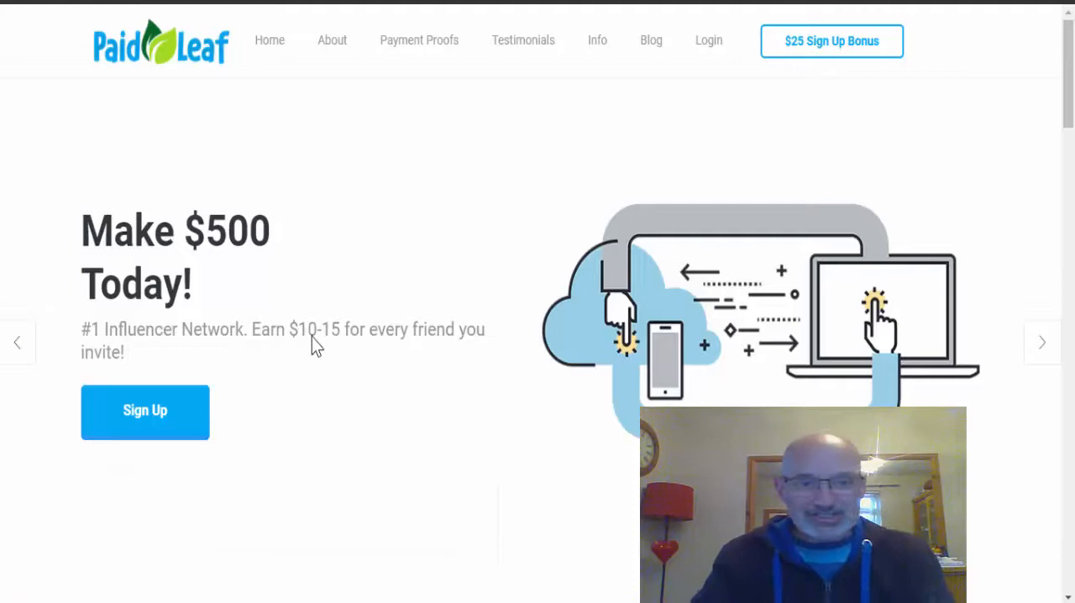
mouse_move(360, 334)
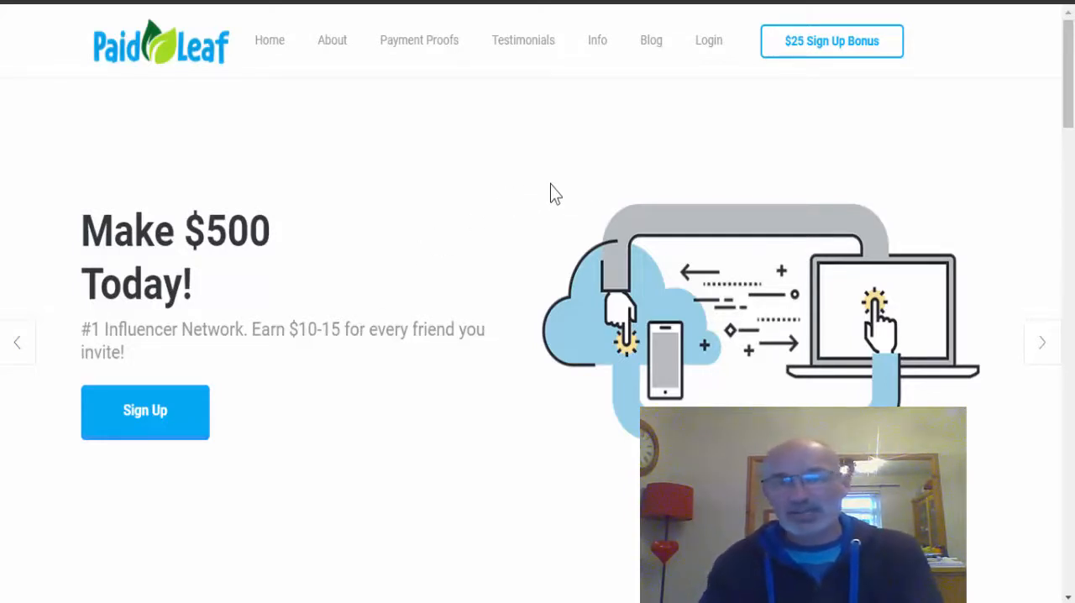
mouse_move(844, 35)
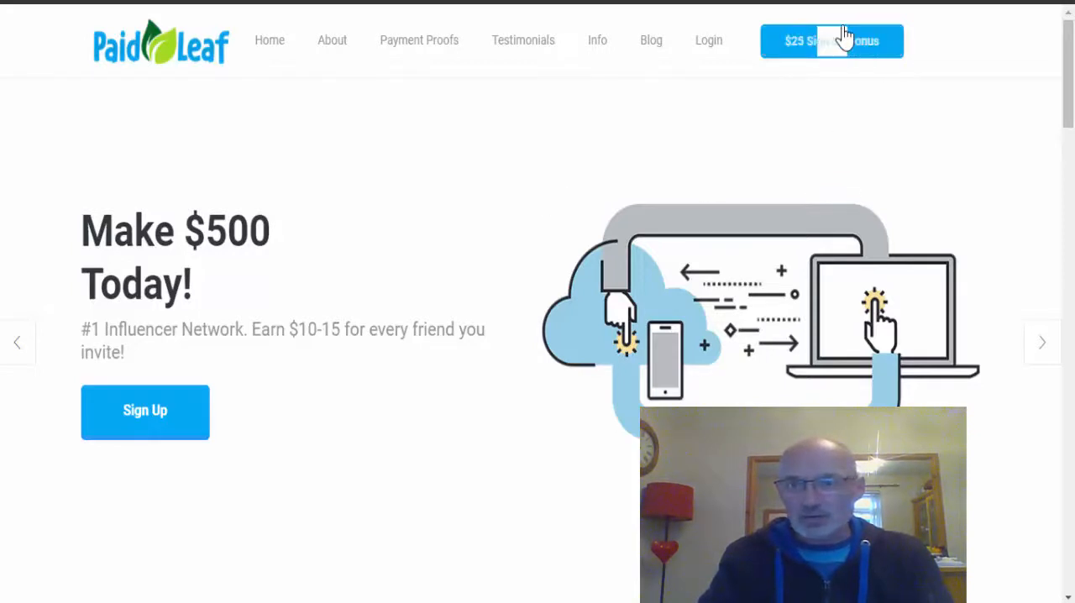
mouse_move(823, 69)
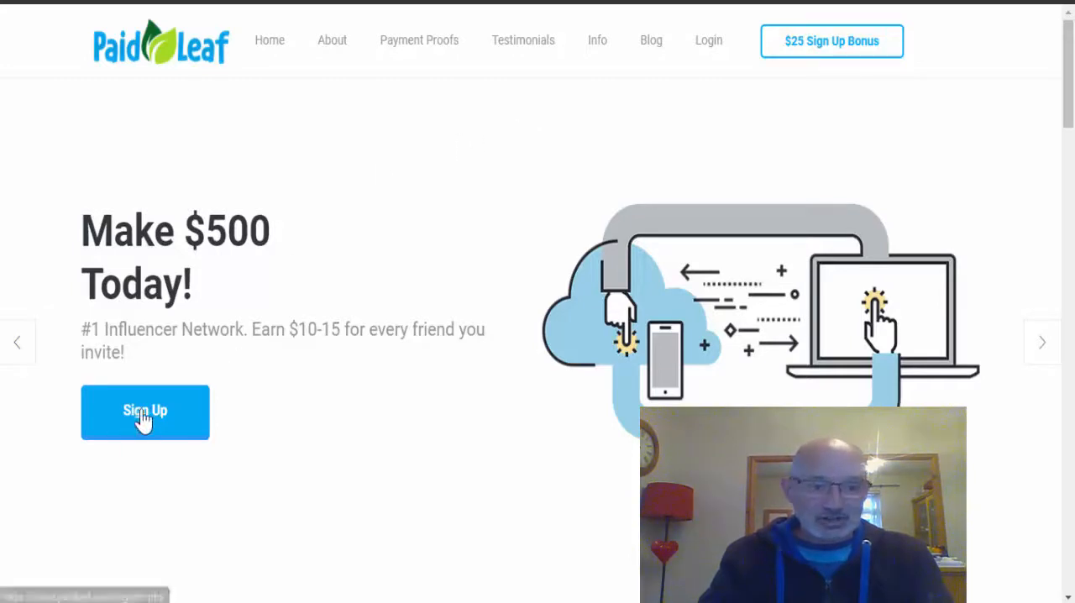
Bring up the Paidleaf registration form with the $25 bonus marked activated.
left_click(144, 411)
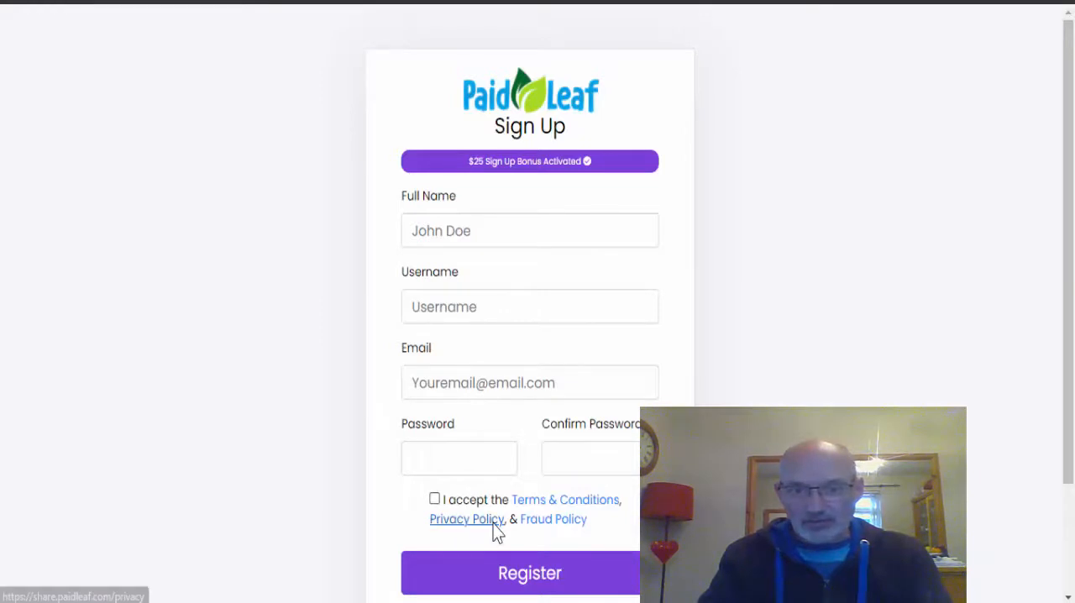
mouse_move(467, 245)
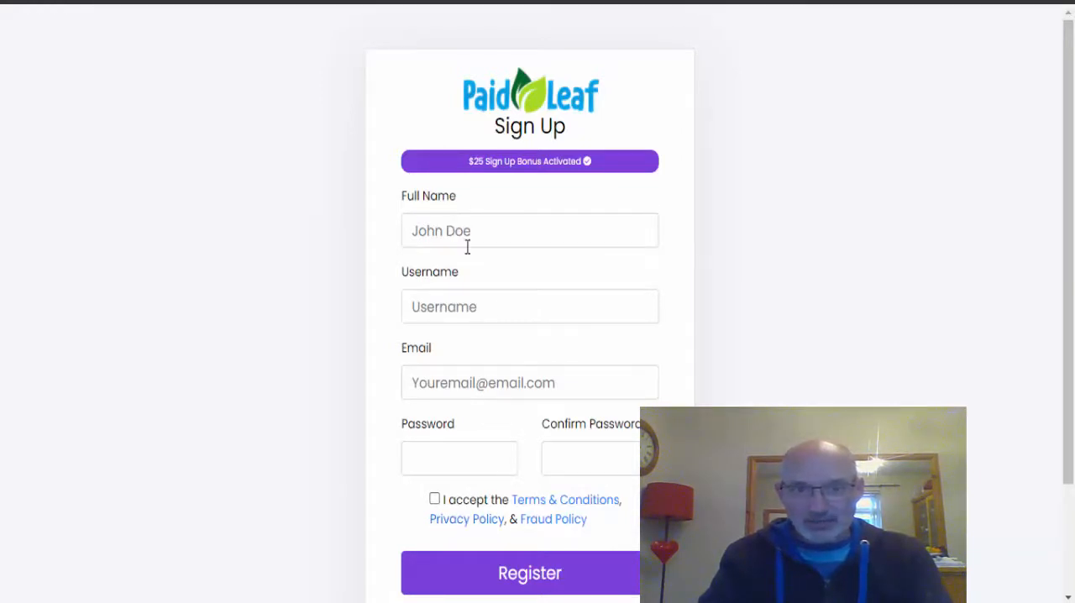
mouse_move(450, 430)
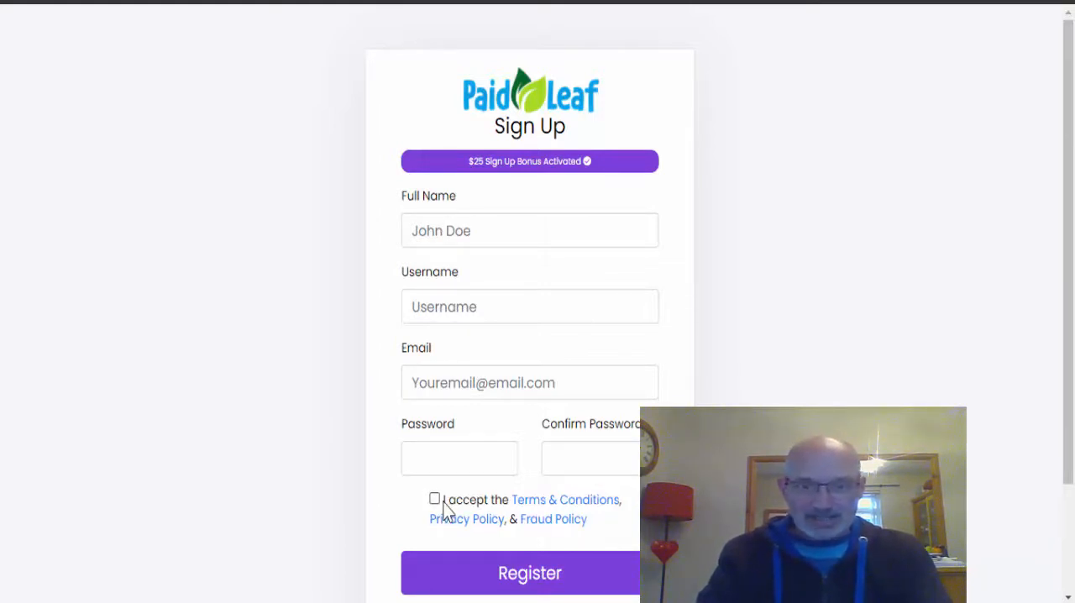
mouse_move(420, 532)
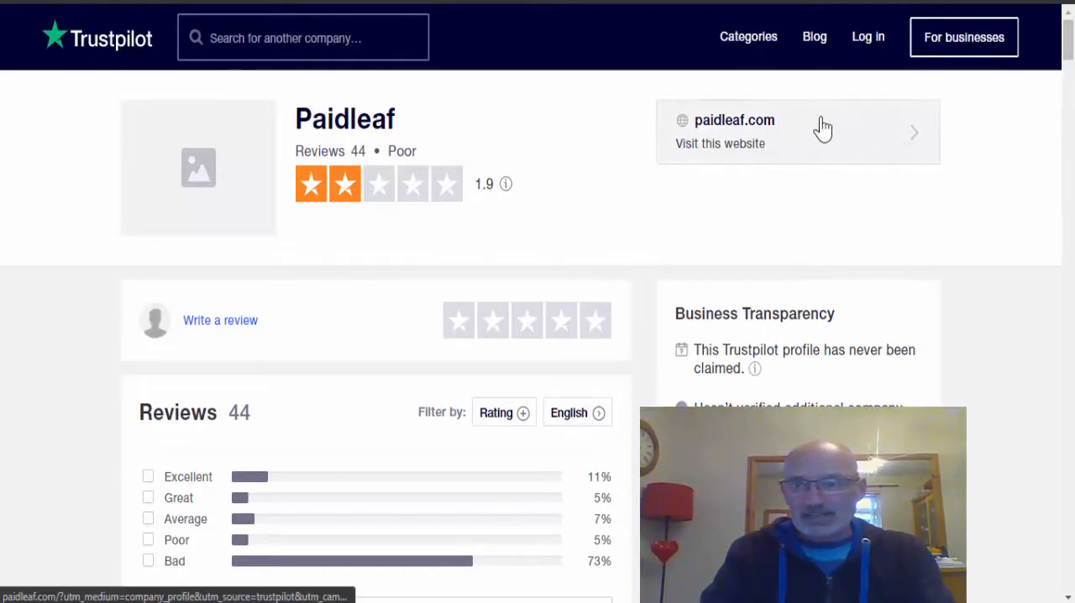
Scroll through the one-star Paidleaf reviews, including the blocked-withdrawal complaint.
scroll("down", 3)
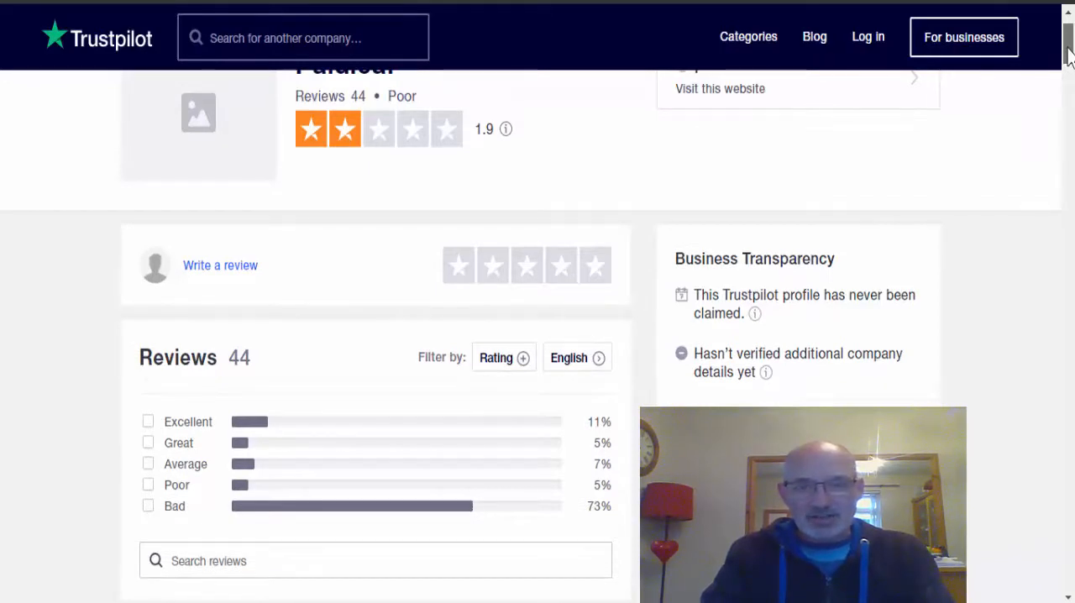
scroll("down", 3)
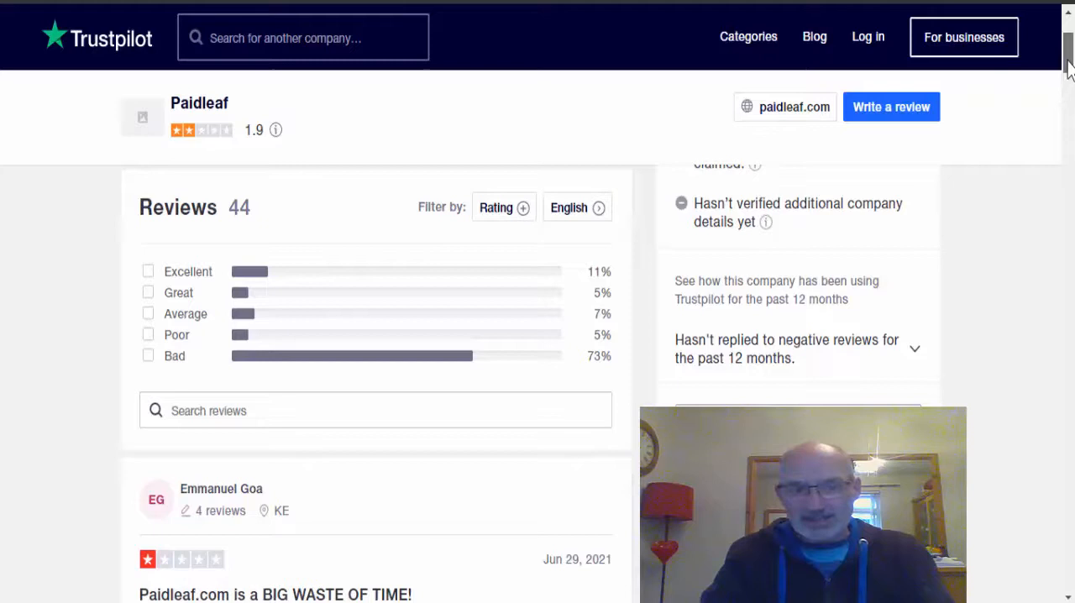
scroll("down", 3)
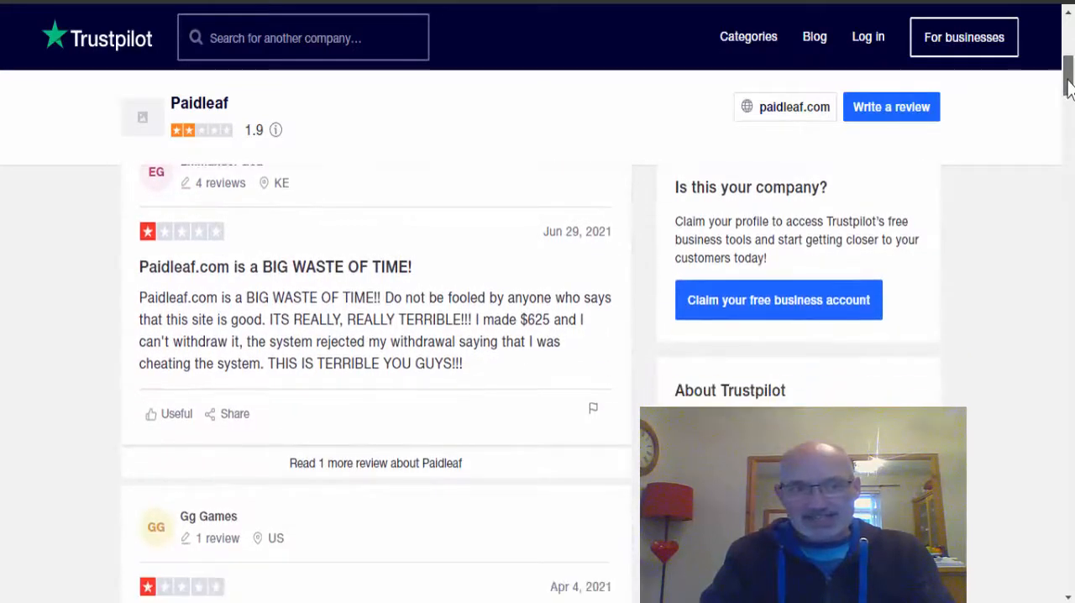
scroll("down", 3)
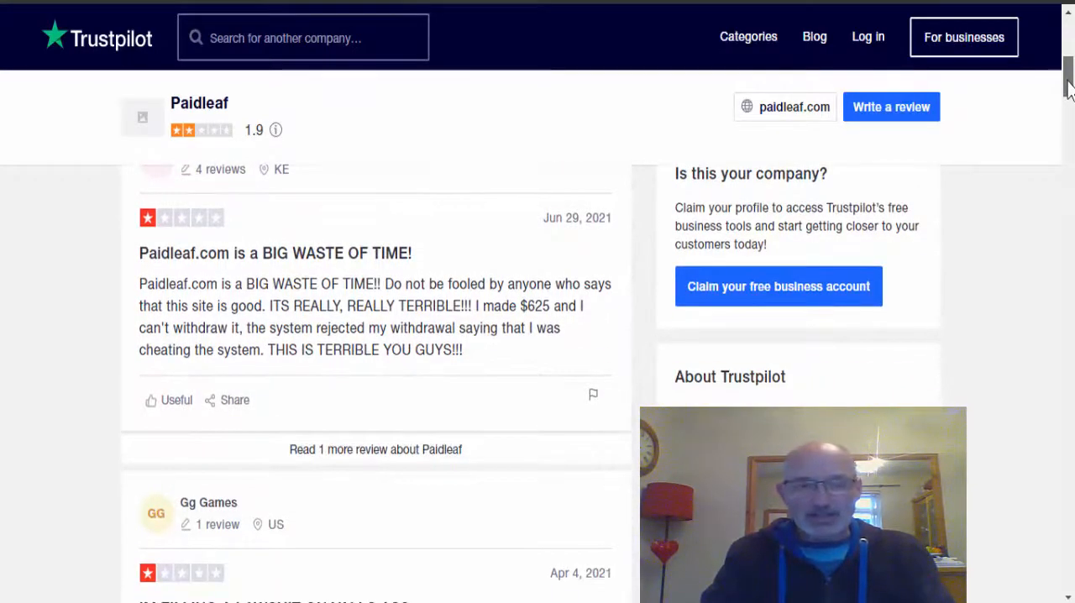
scroll("down", 3)
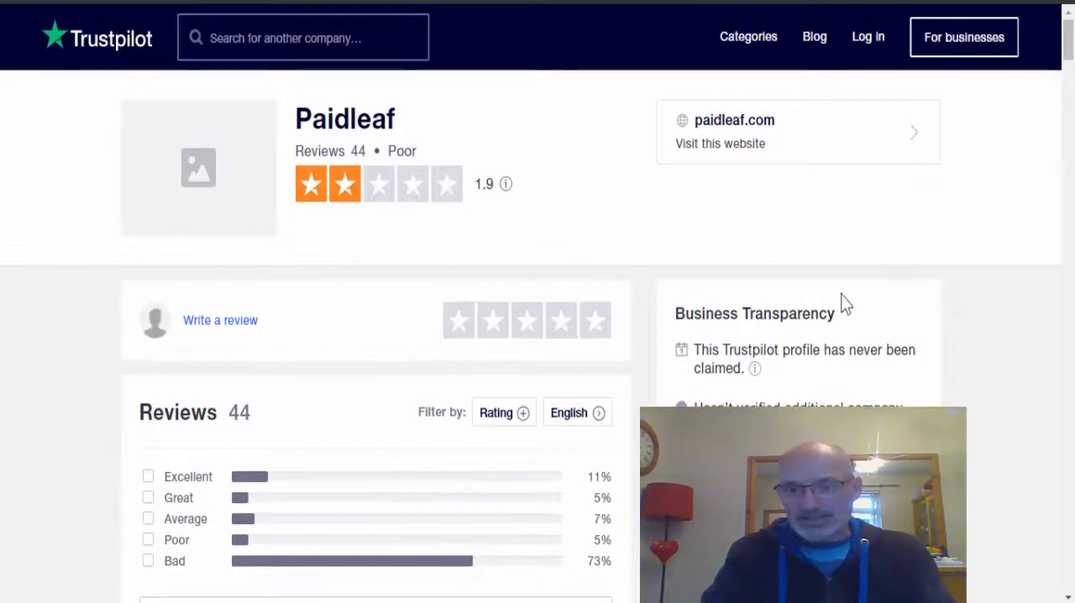
mouse_move(789, 390)
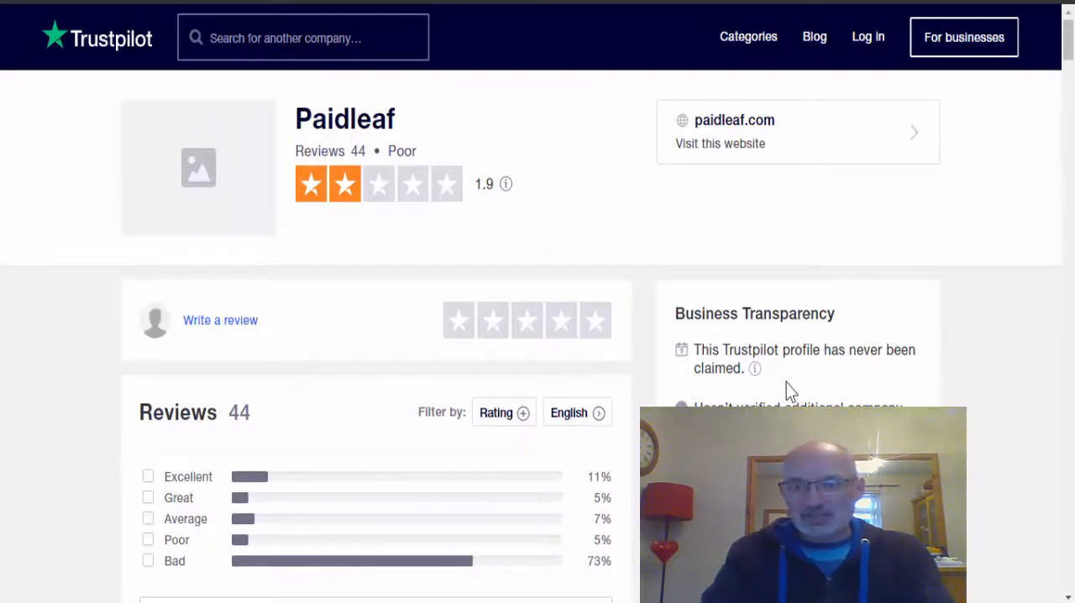
mouse_move(1035, 416)
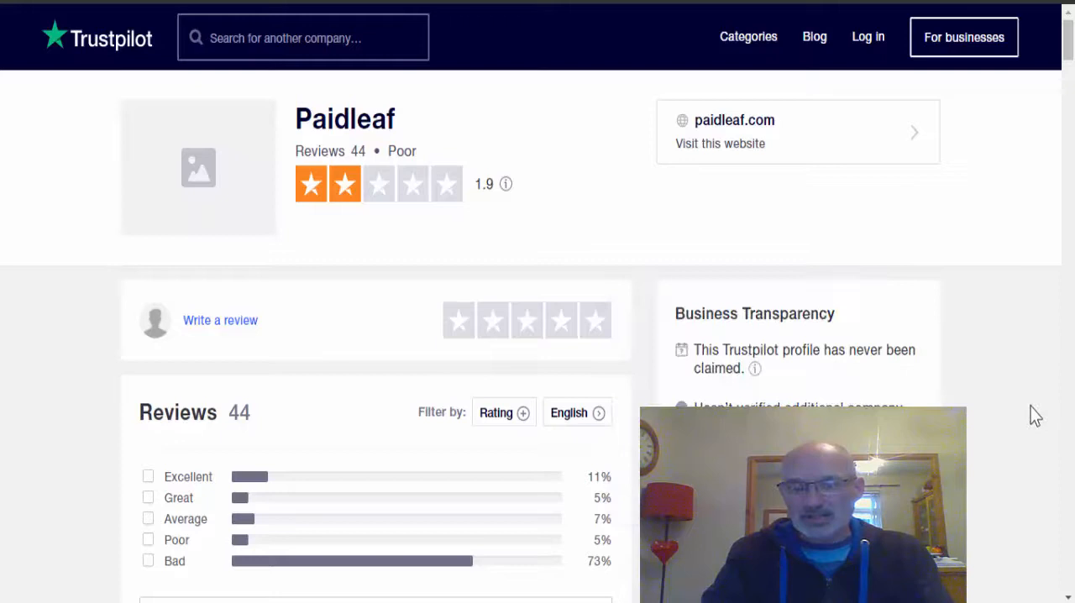
mouse_move(546, 181)
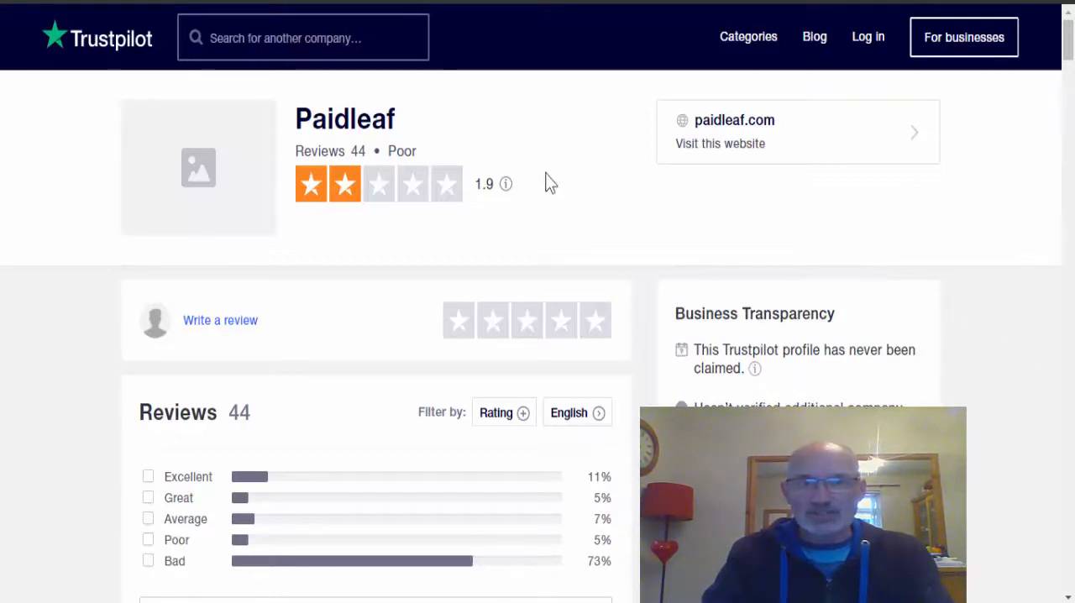
mouse_move(574, 131)
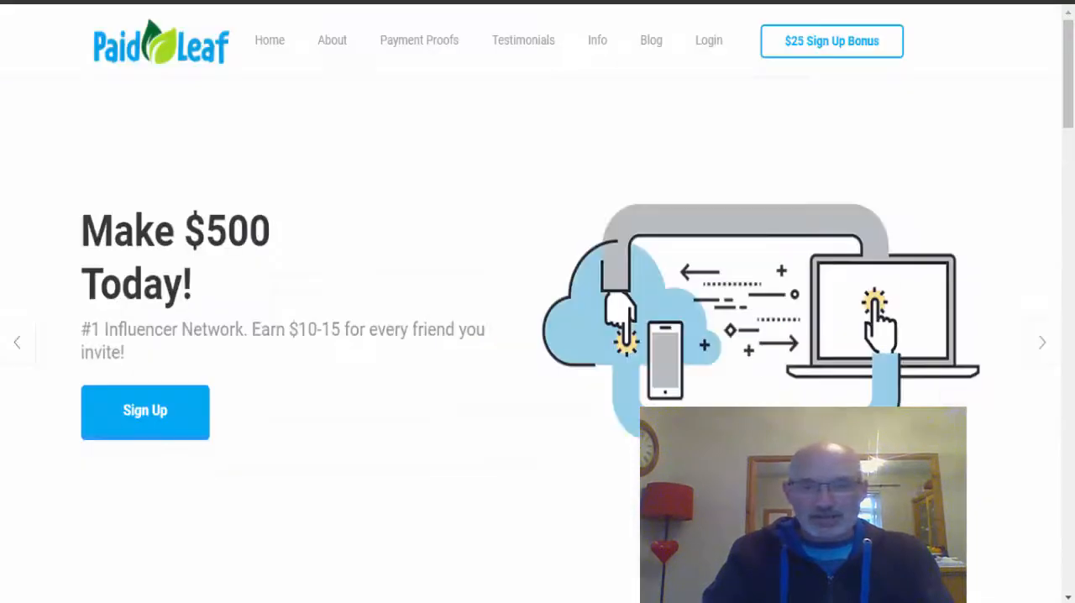
mouse_move(469, 77)
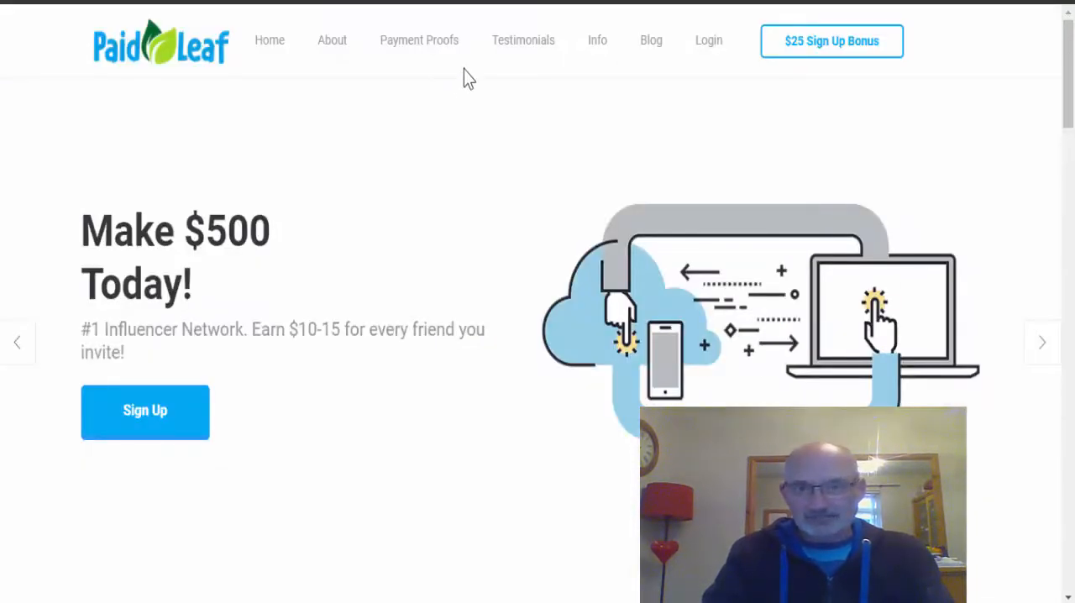
Browse the Video Testimonials page and highlight the $44,000,000 paid to 300,000 members claim.
left_click(524, 41)
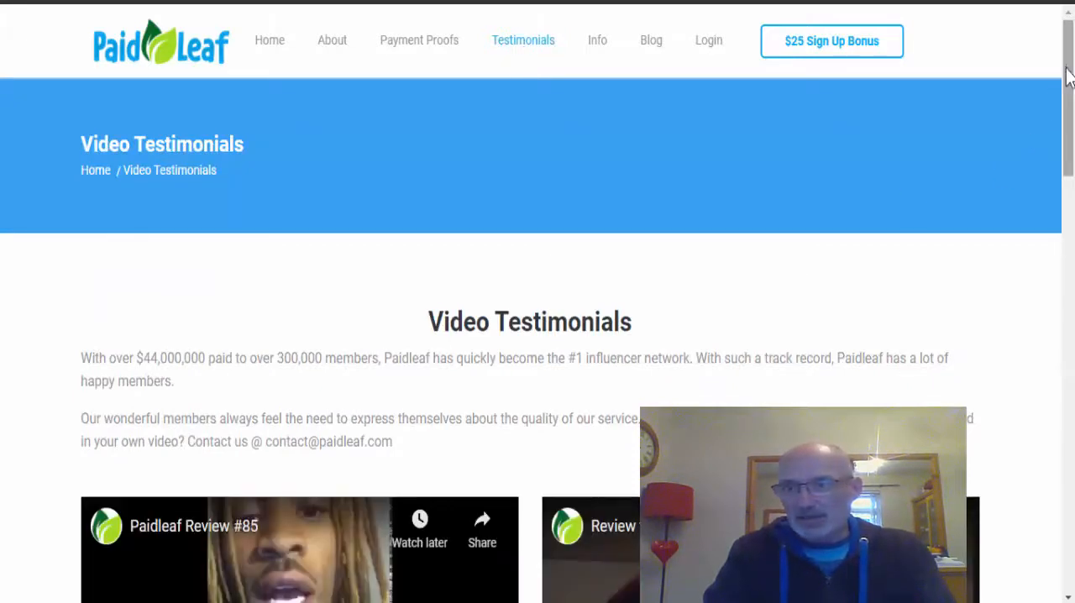
scroll("down", 3)
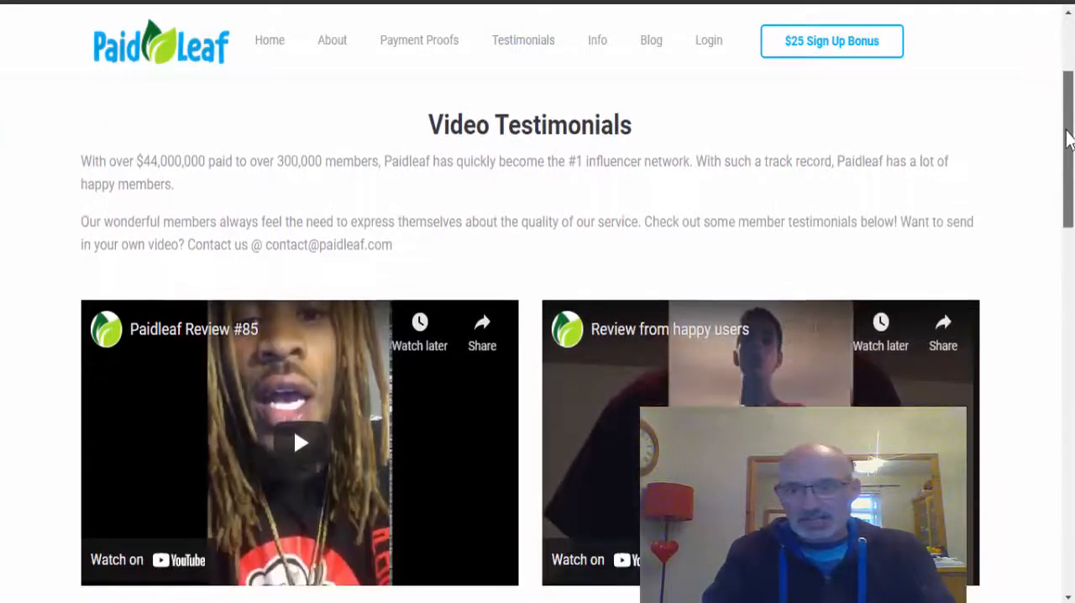
scroll("down", 3)
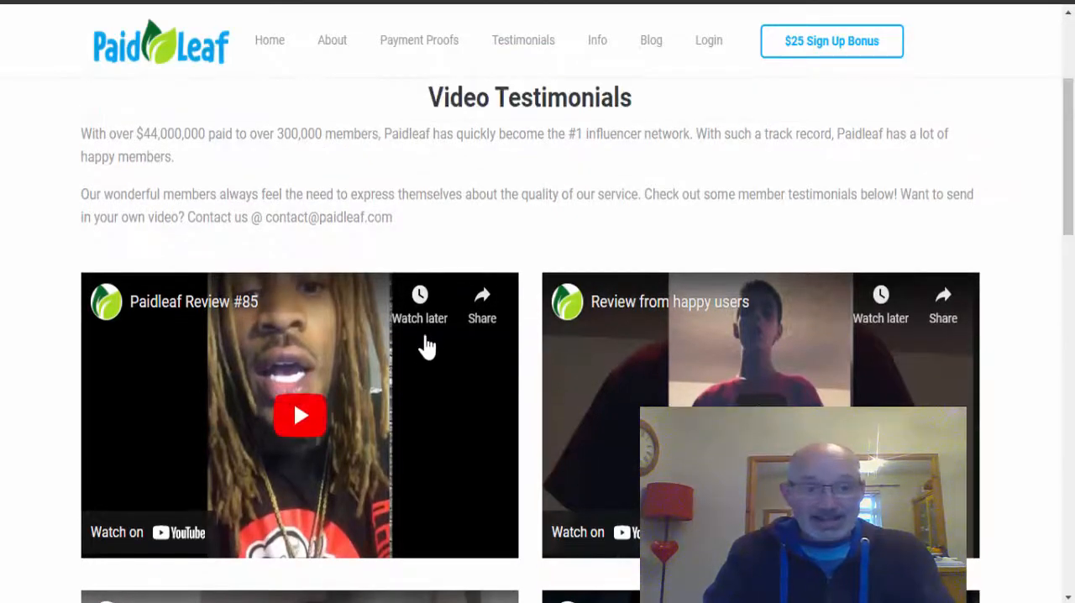
mouse_move(422, 344)
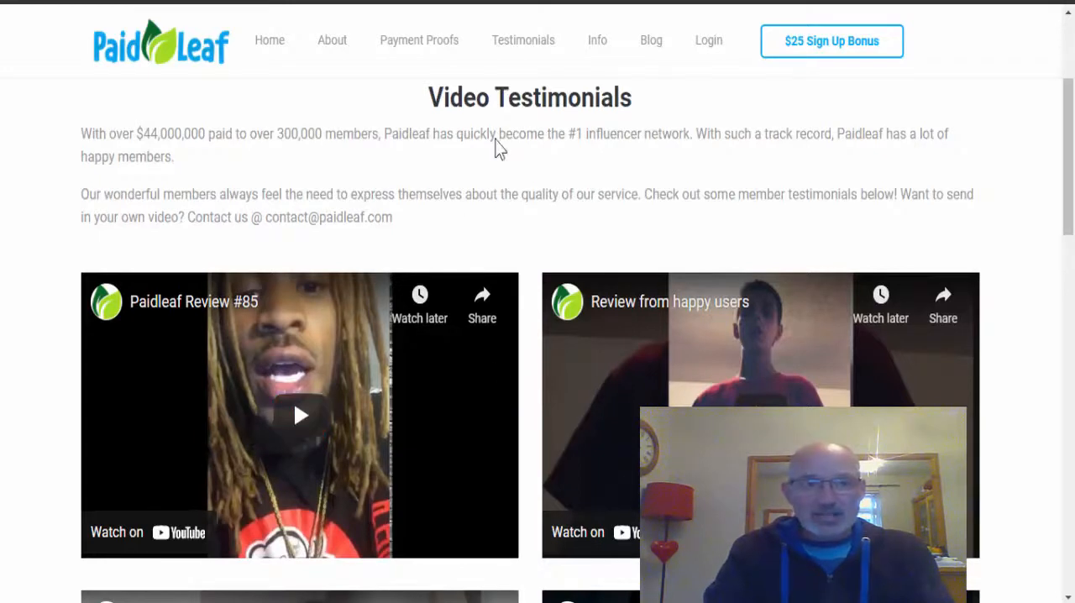
mouse_move(386, 205)
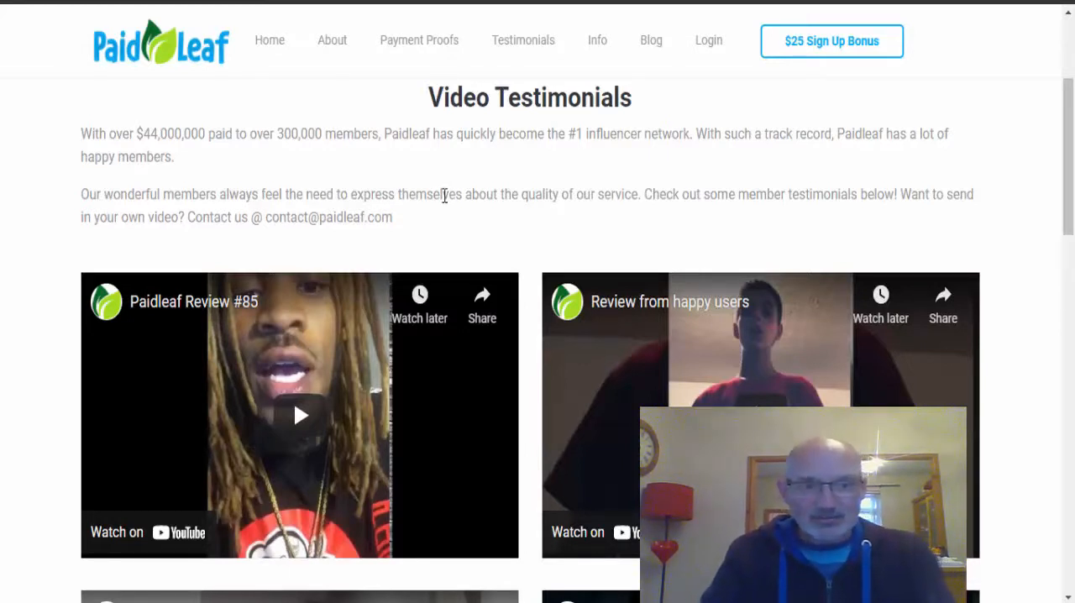
mouse_move(470, 328)
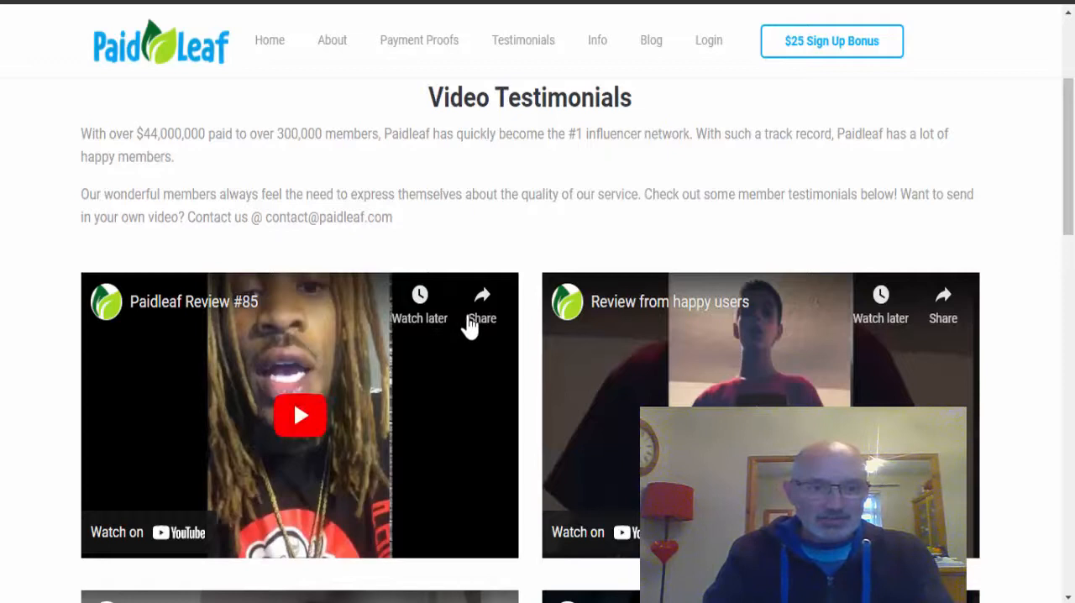
mouse_move(406, 495)
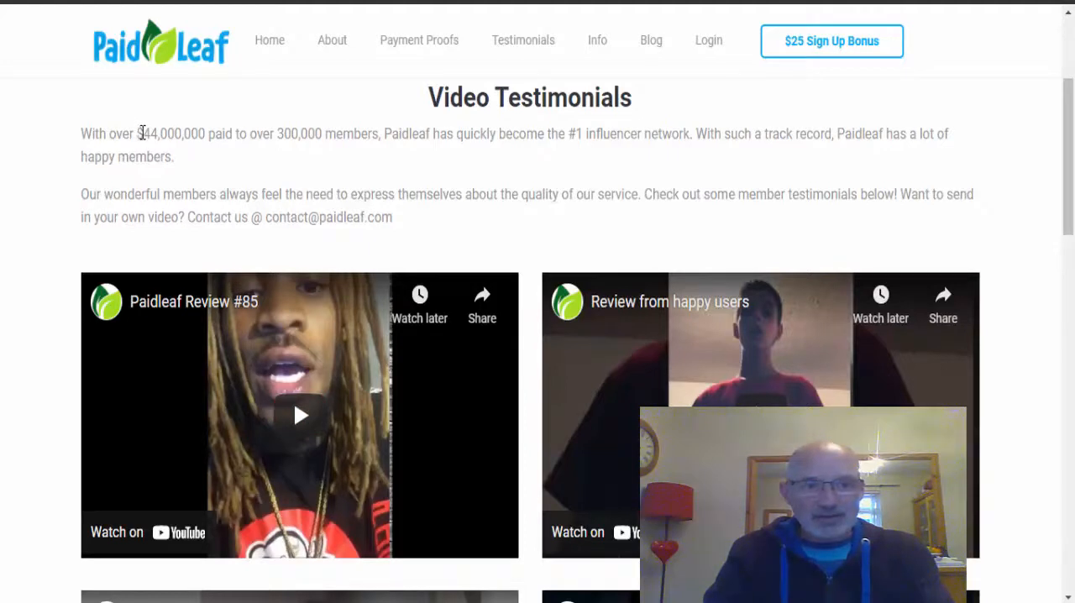
double_click(172, 134)
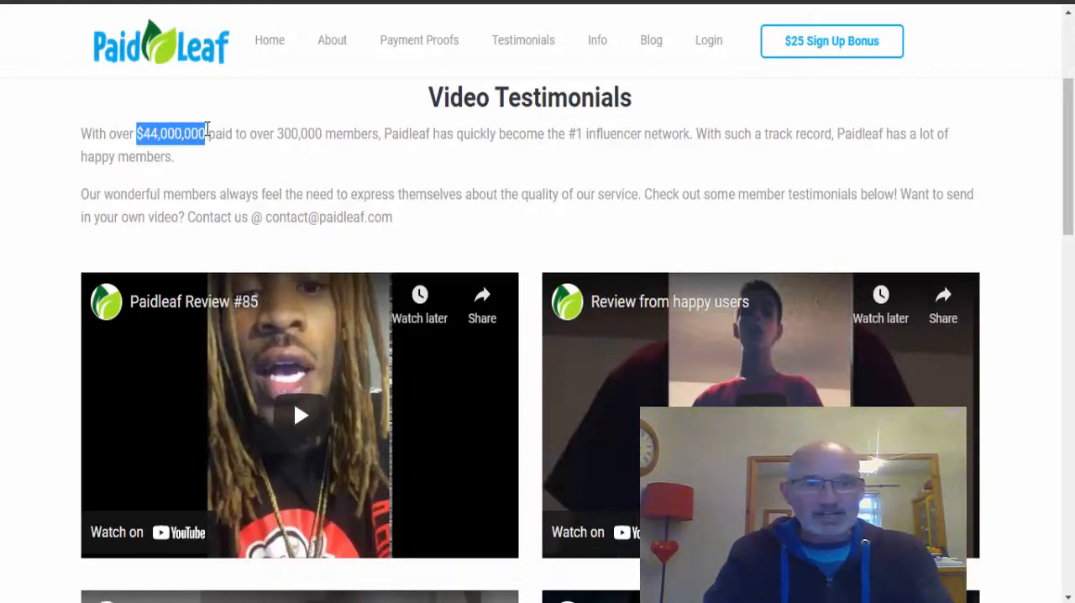
mouse_move(400, 160)
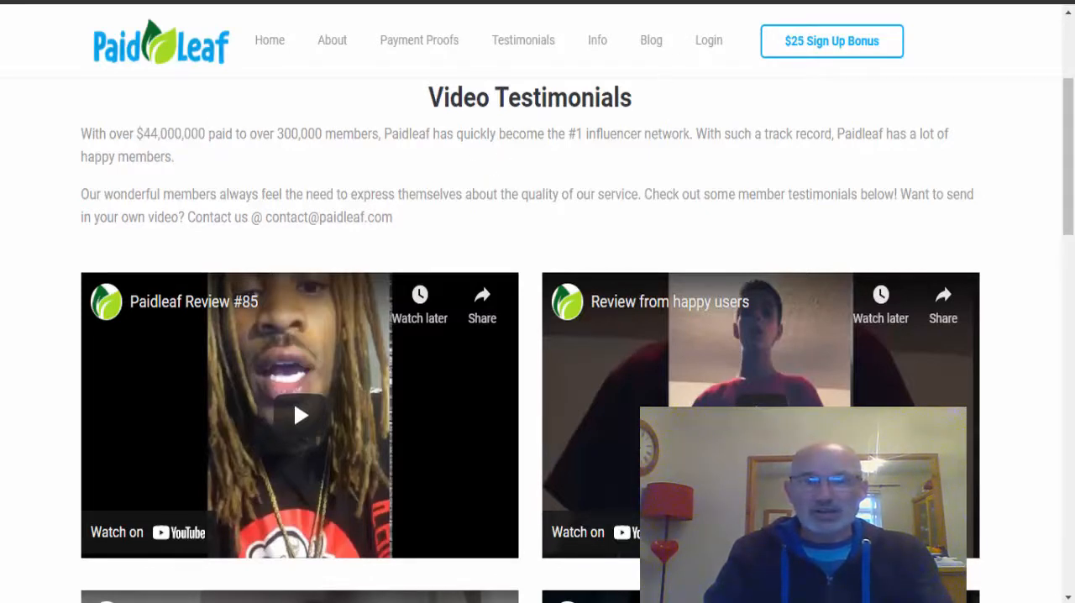
mouse_move(675, 188)
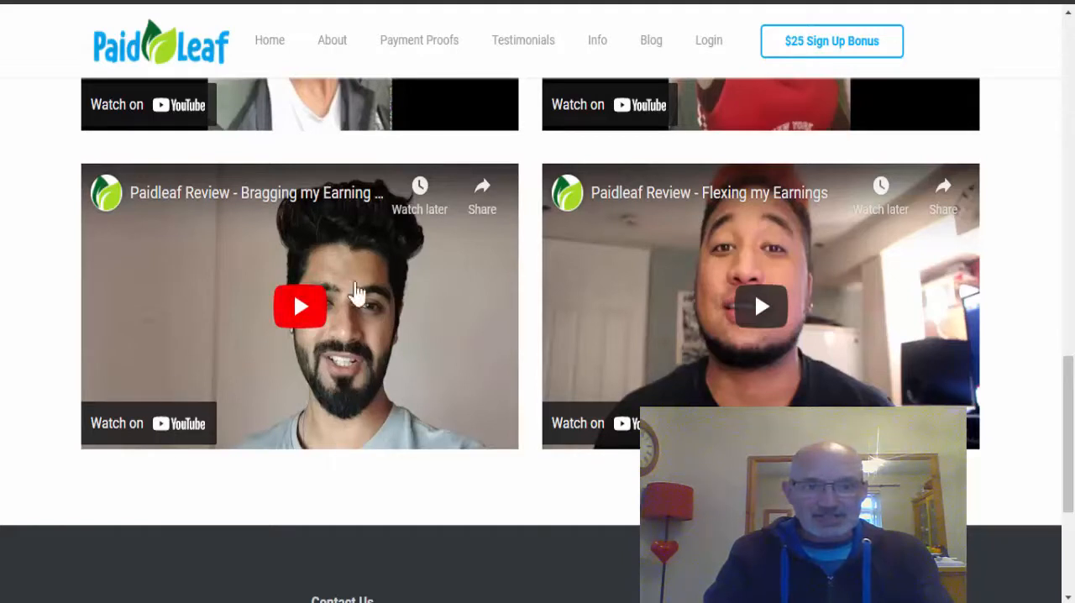
mouse_move(390, 419)
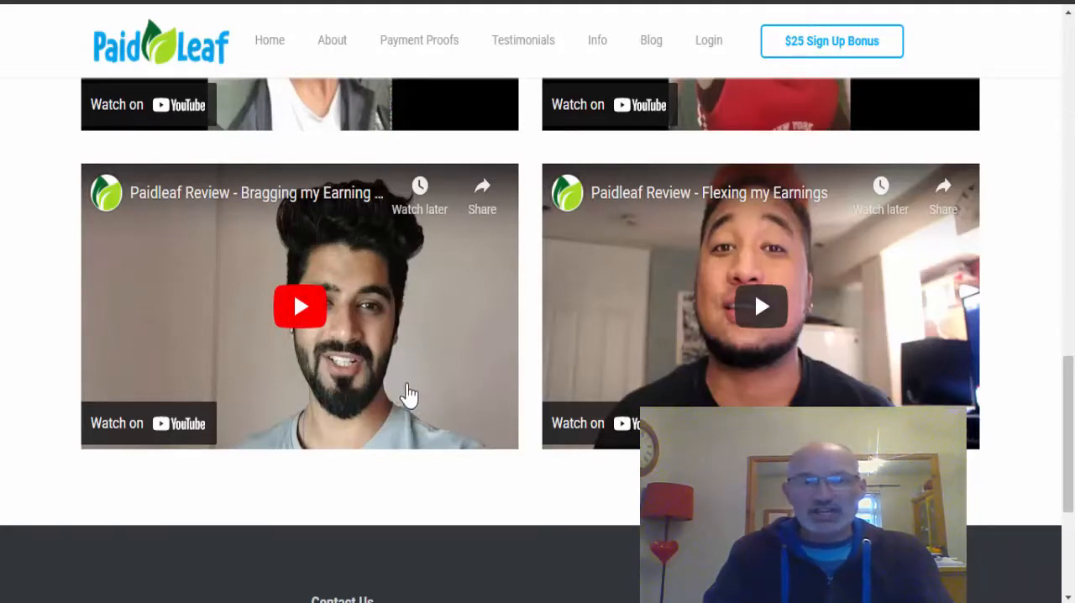
mouse_move(488, 310)
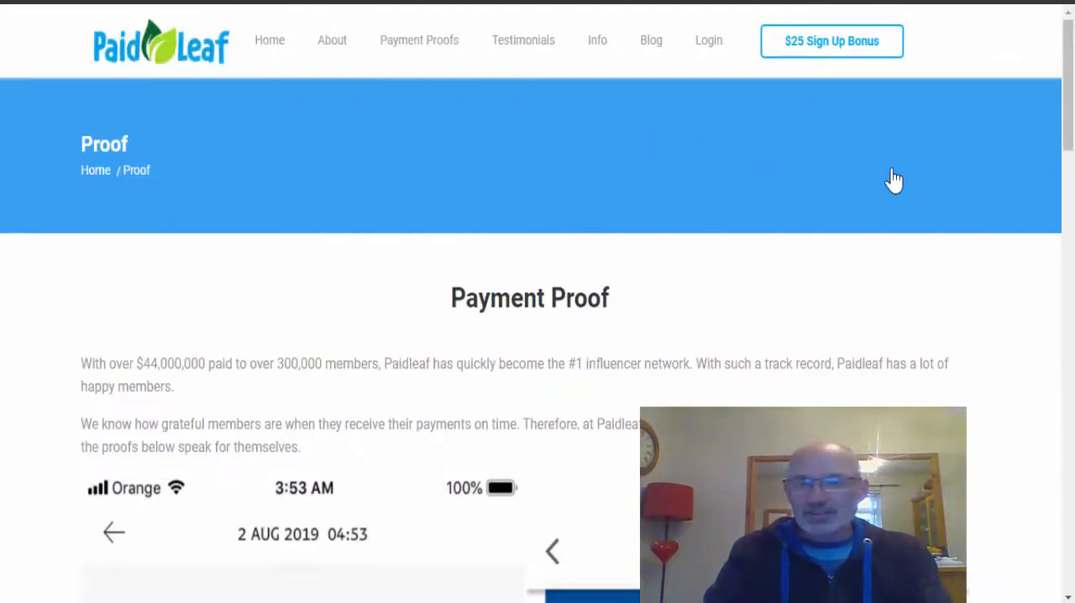
Scroll through the Payment Proof screenshots, including the Coinbase and Cashog receipts.
scroll("down", 3)
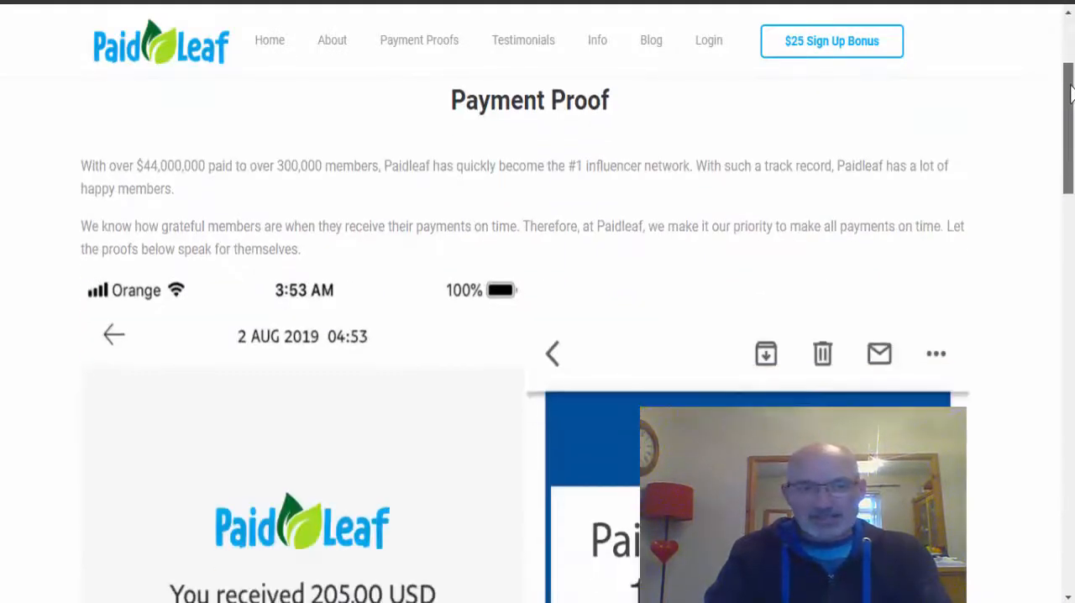
scroll("down", 3)
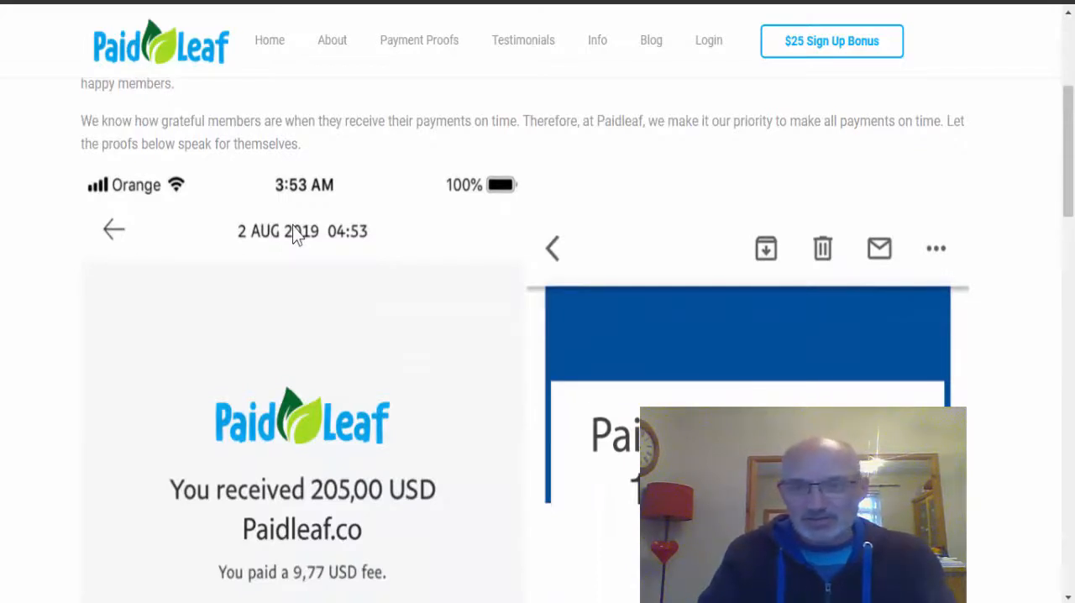
mouse_move(299, 239)
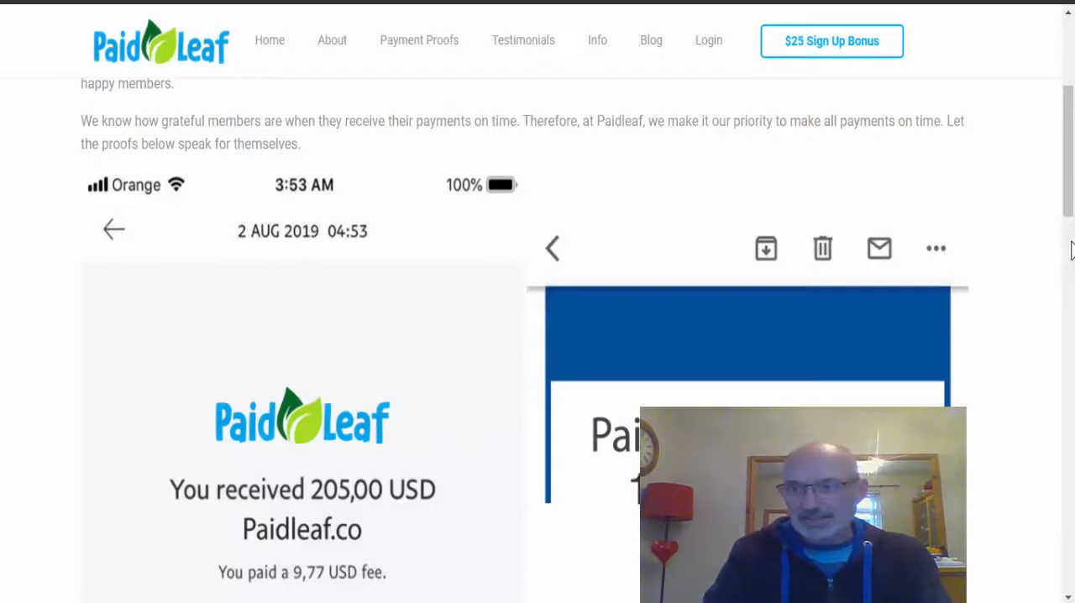
scroll("down", 3)
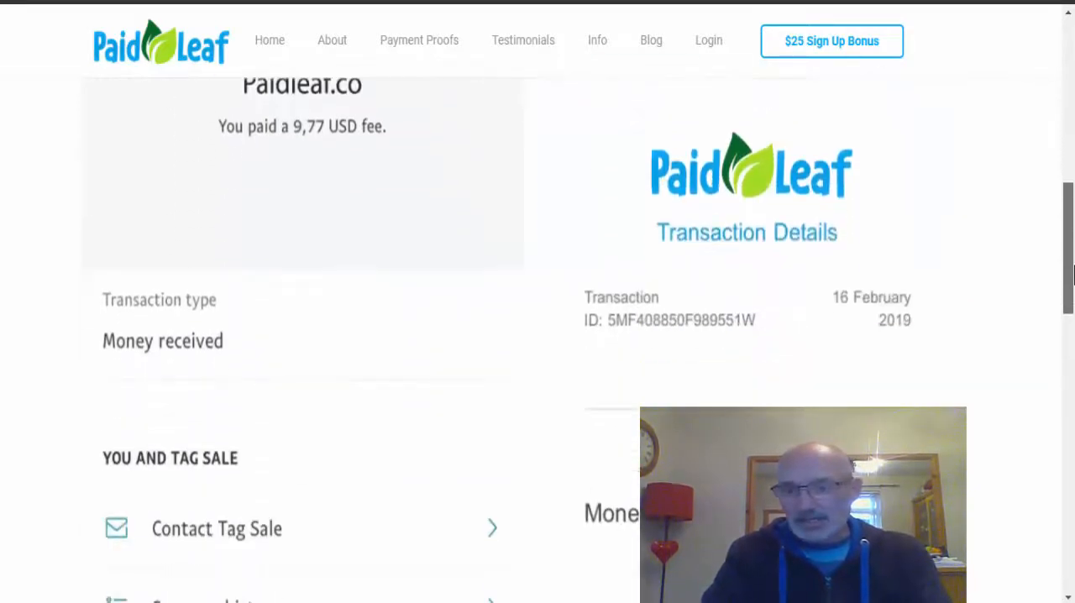
scroll("down", 3)
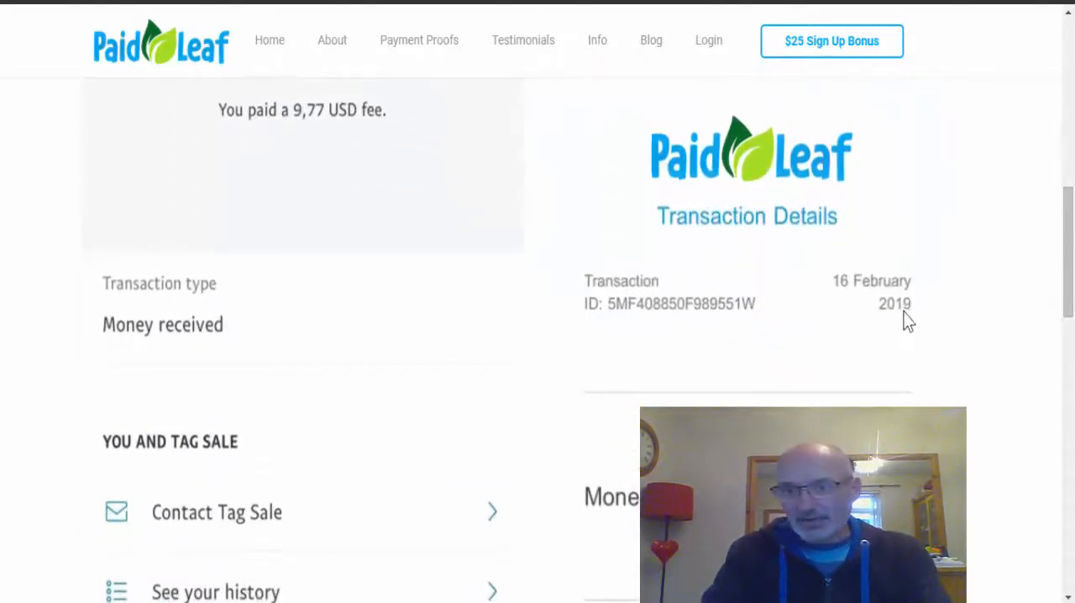
scroll("down", 3)
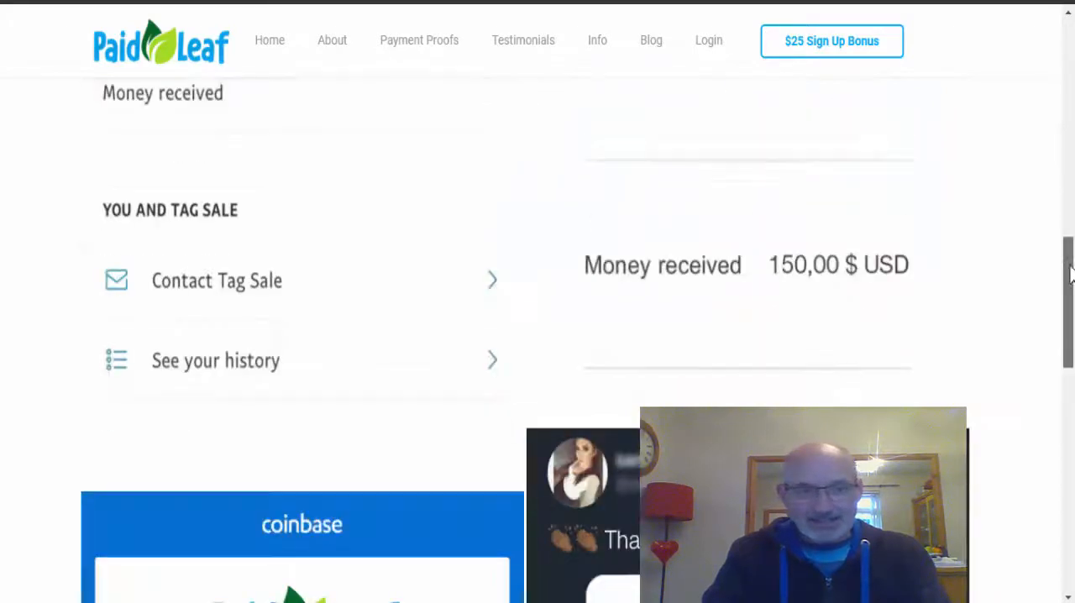
scroll("down", 3)
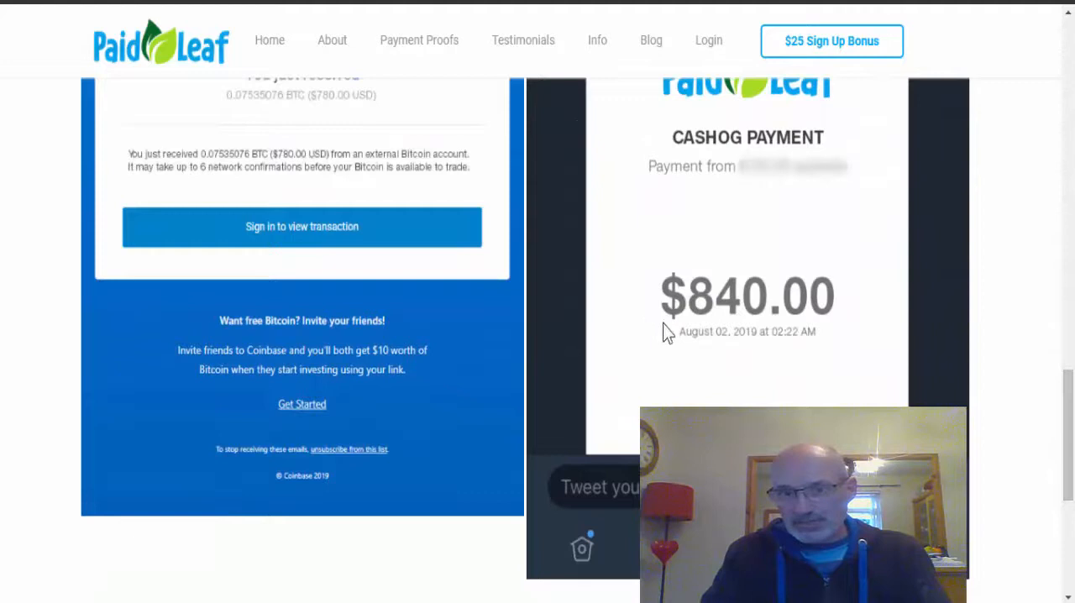
mouse_move(327, 520)
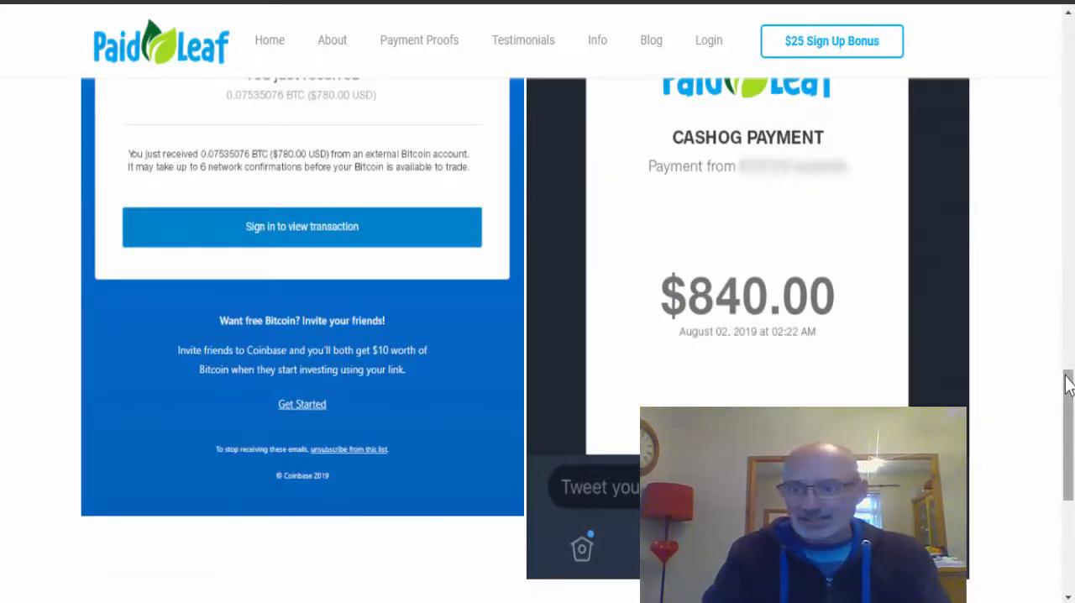
scroll("up", 3)
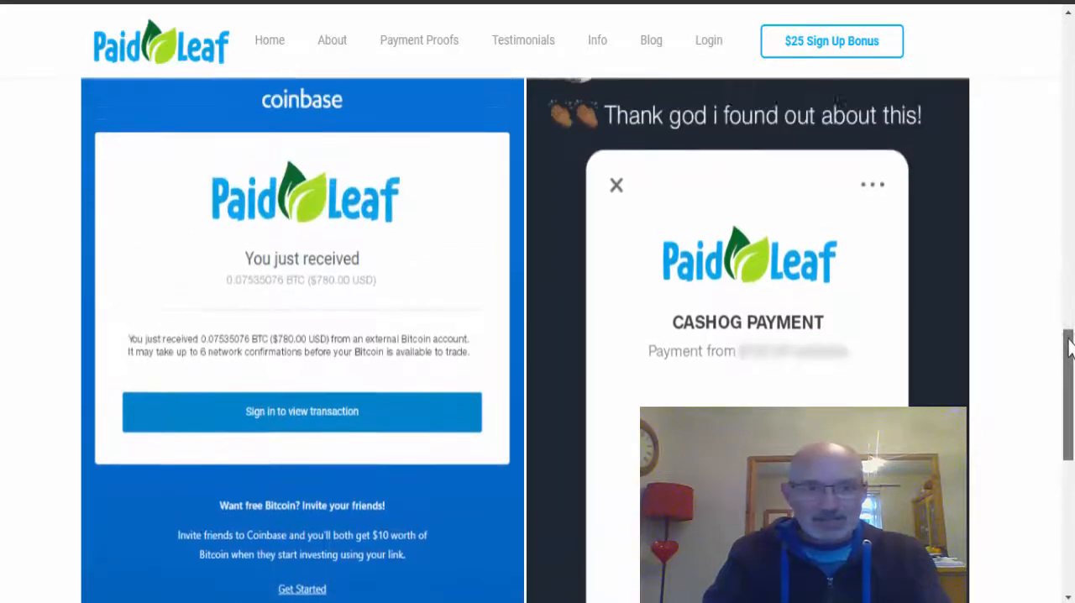
scroll("down", 3)
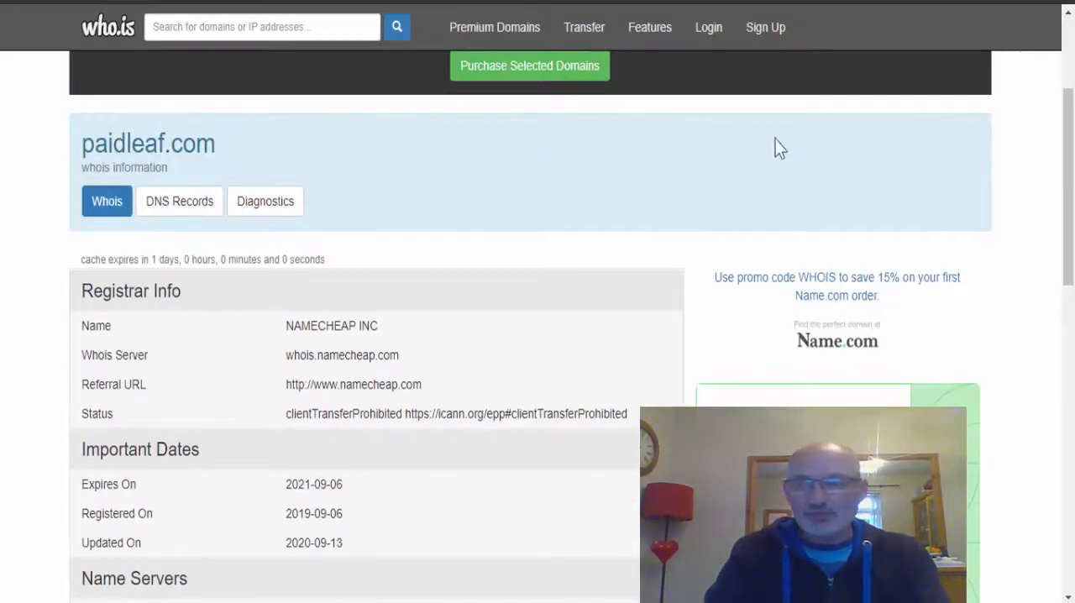
Scroll the who.is record for paidleaf.com down to the 2019-09-06 registration date.
scroll("down", 3)
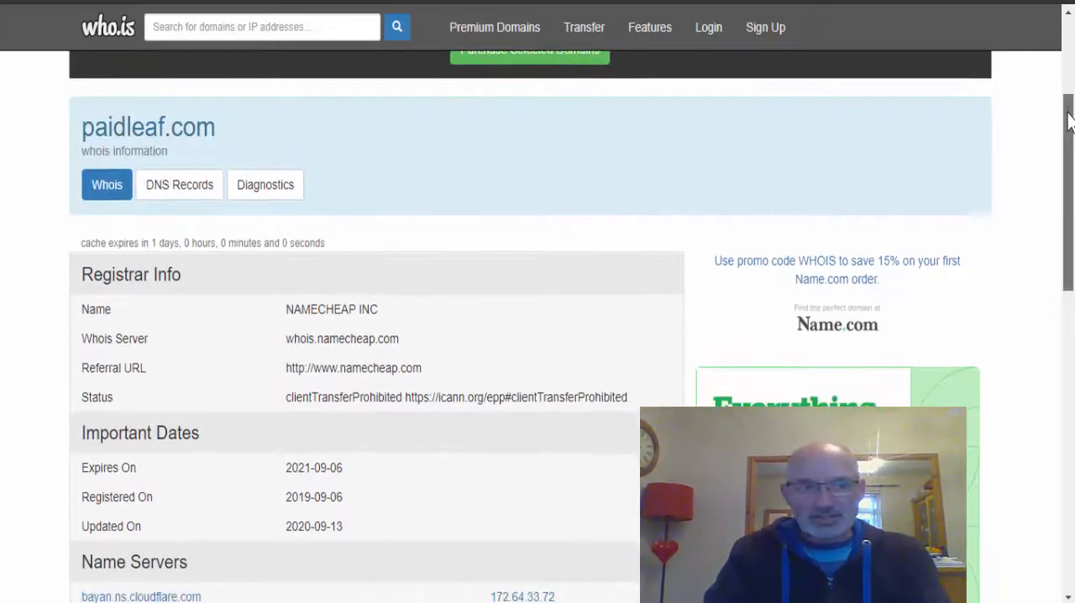
scroll("down", 3)
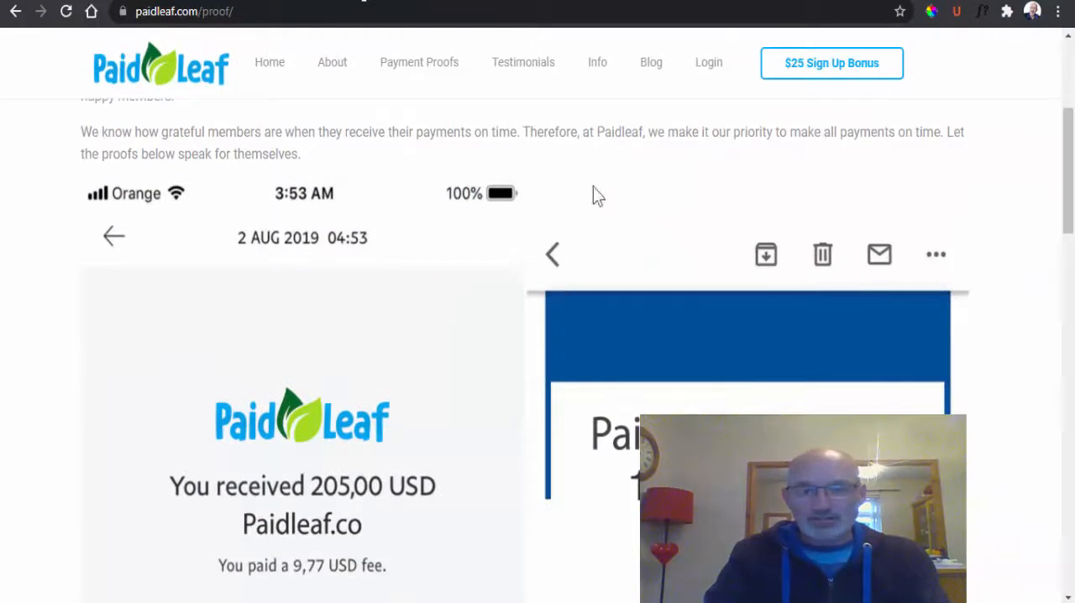
Scroll to the 2 AUG 2019 $205 and $150 Paidleaf receipts on the proof page.
scroll("down", 3)
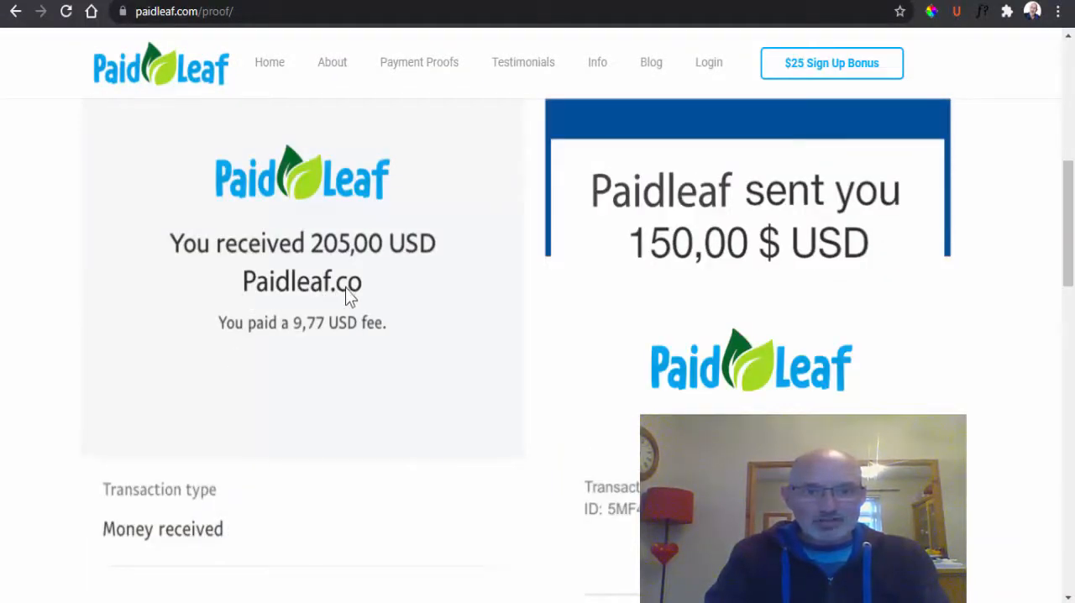
mouse_move(201, 58)
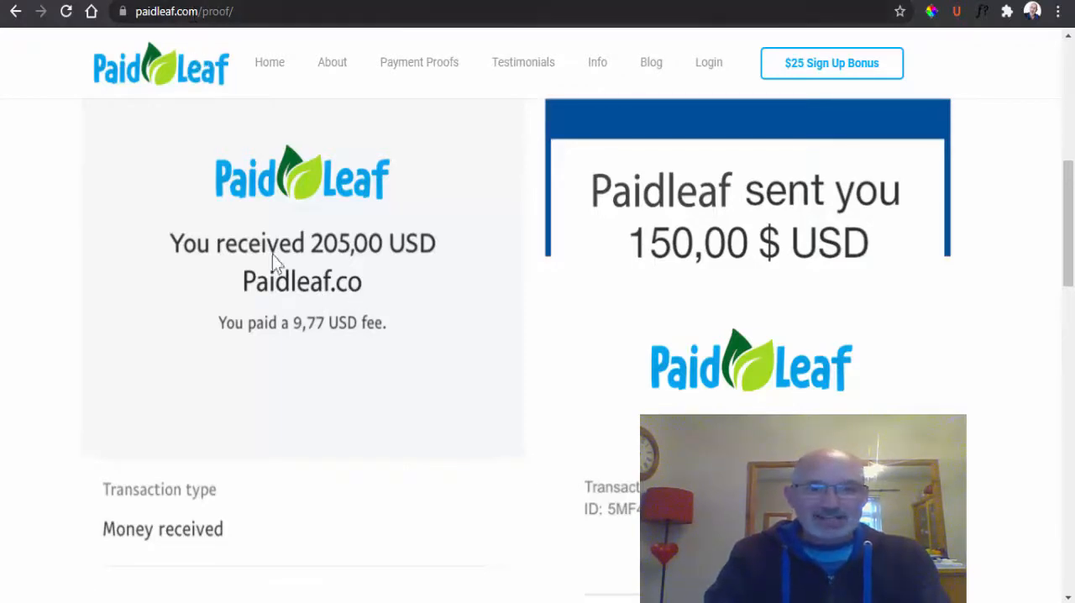
mouse_move(470, 399)
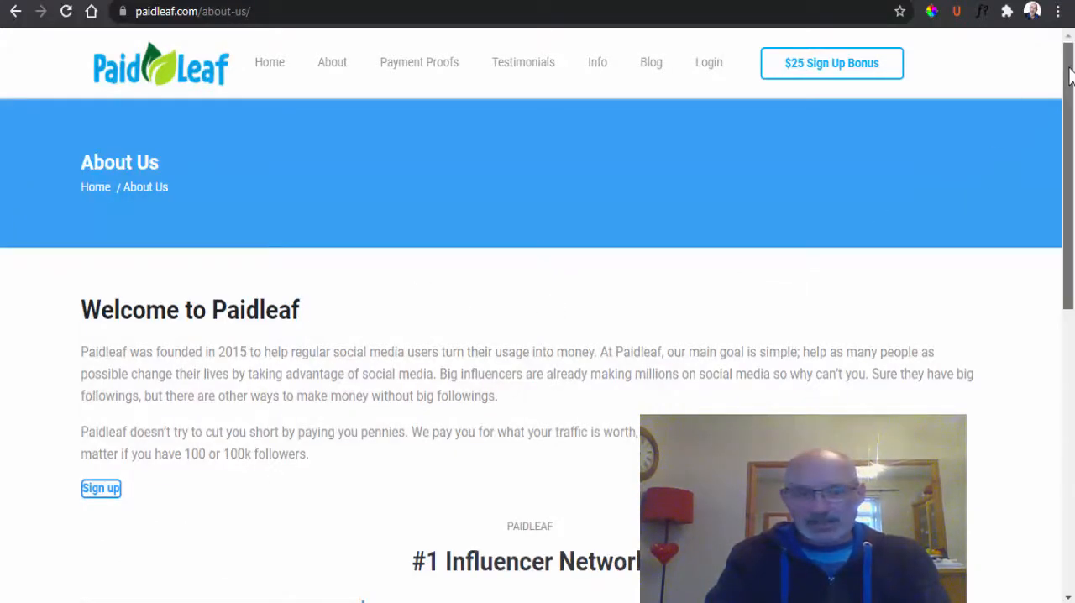
Scroll the About Us page to the claim that Paidleaf was founded in 2015.
scroll("down", 3)
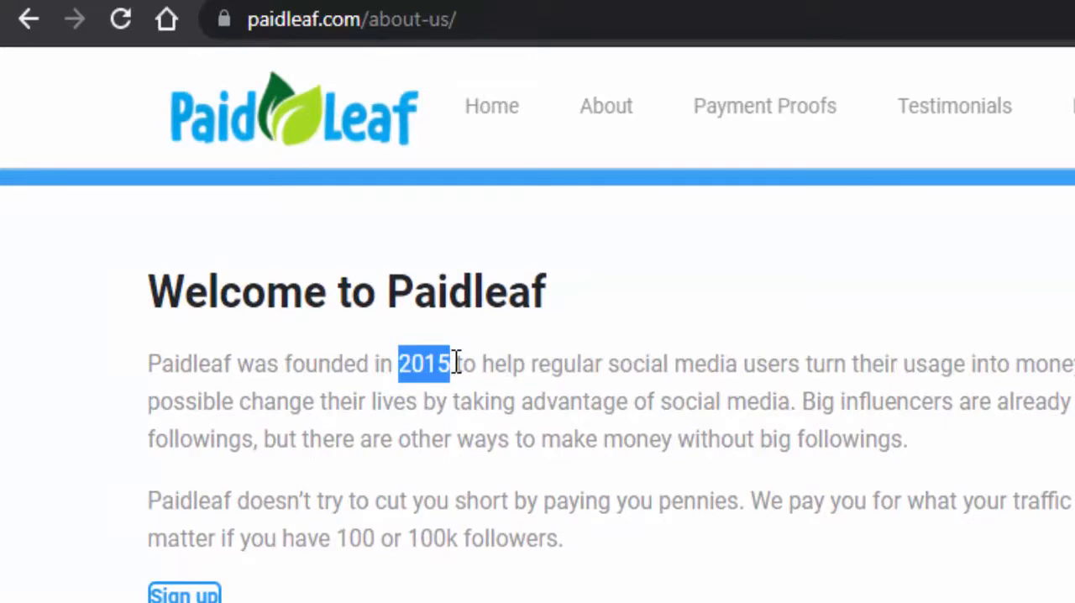
mouse_move(457, 395)
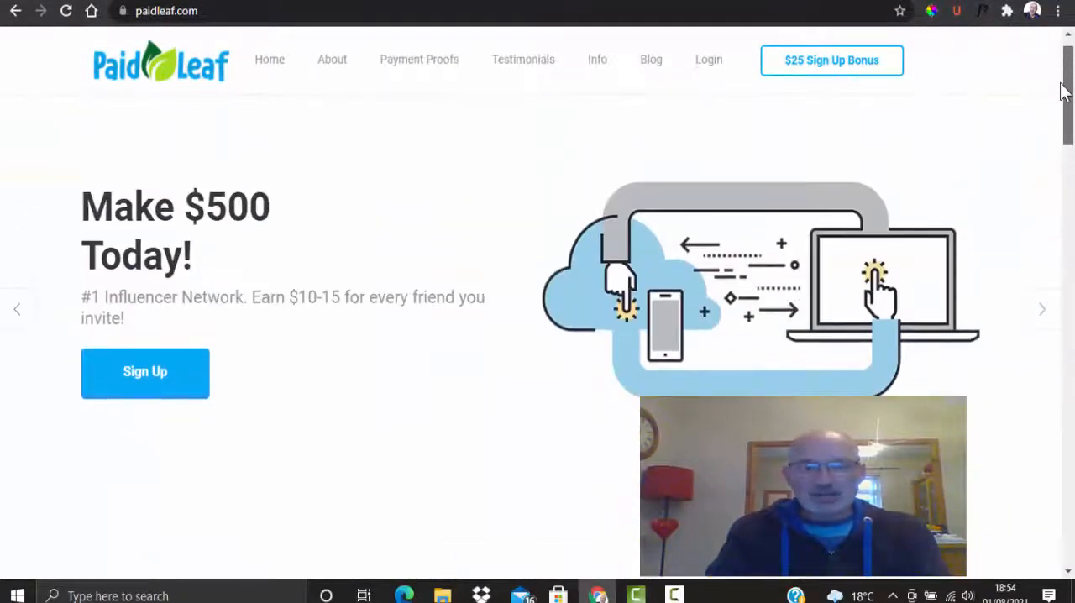
Scroll past How It Works to Ambria N.'s testimonial claiming $27k+ earned.
scroll("down", 3)
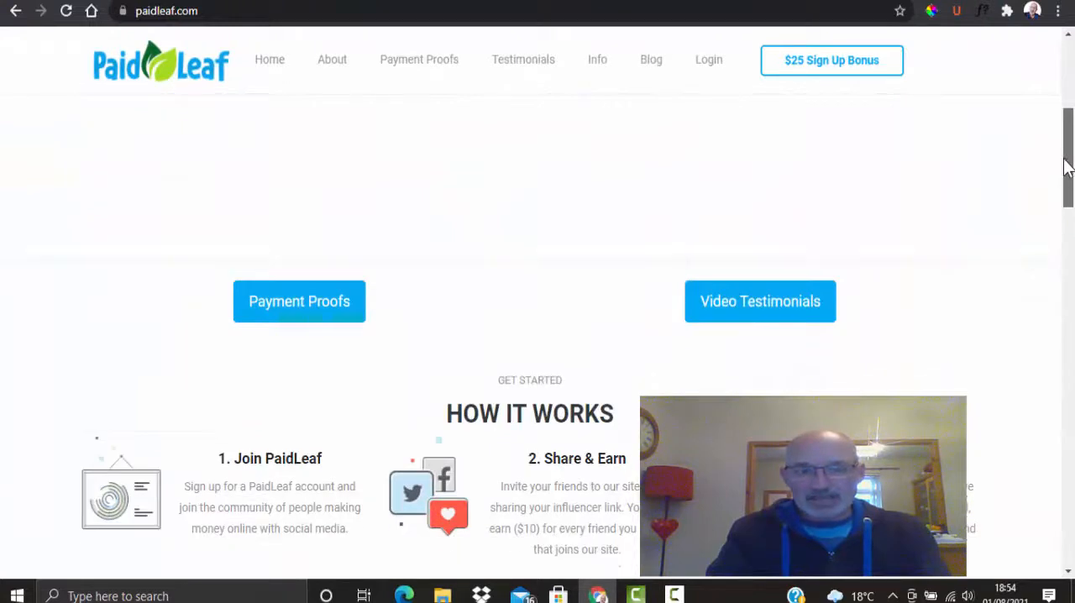
scroll("down", 3)
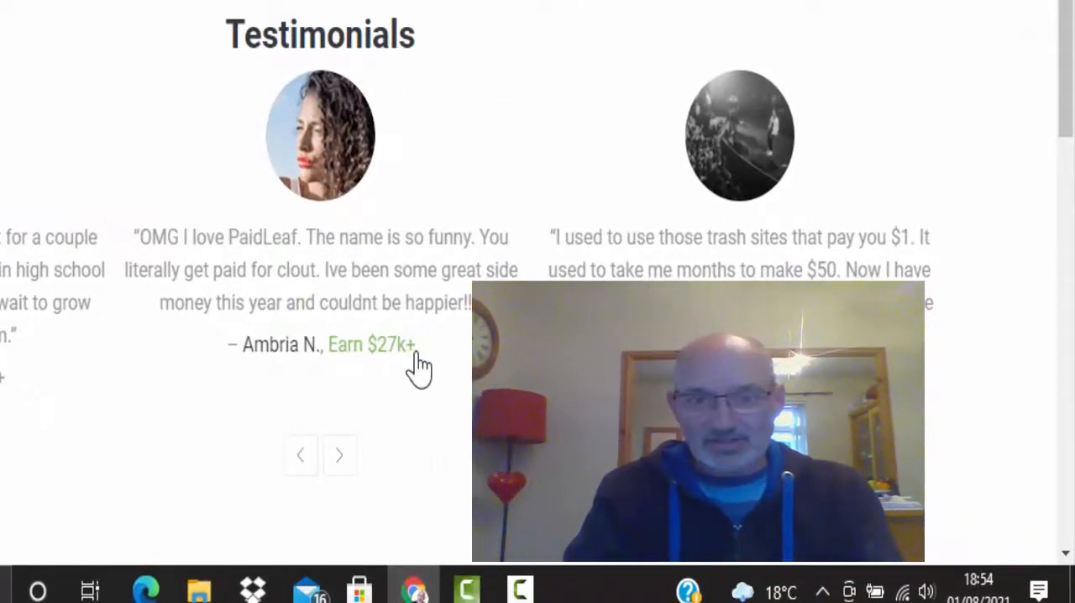
mouse_move(417, 537)
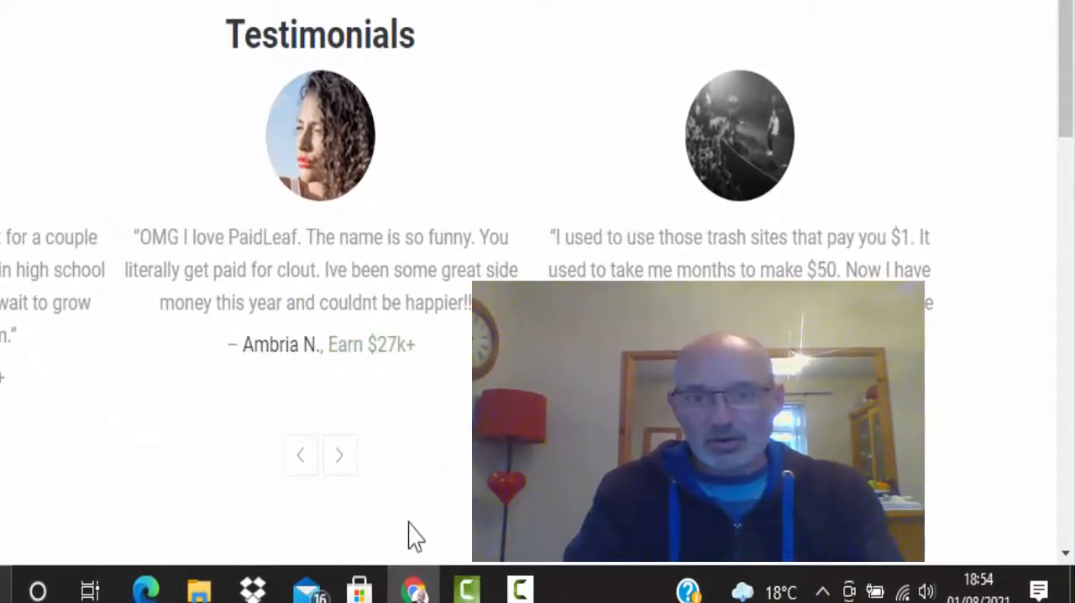
mouse_move(366, 305)
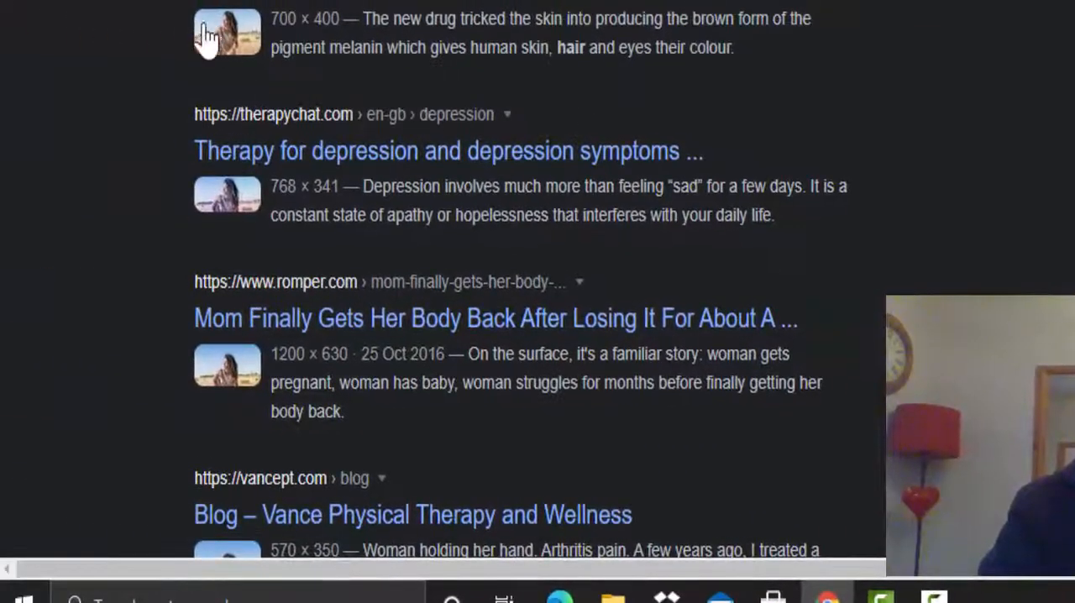
mouse_move(208, 333)
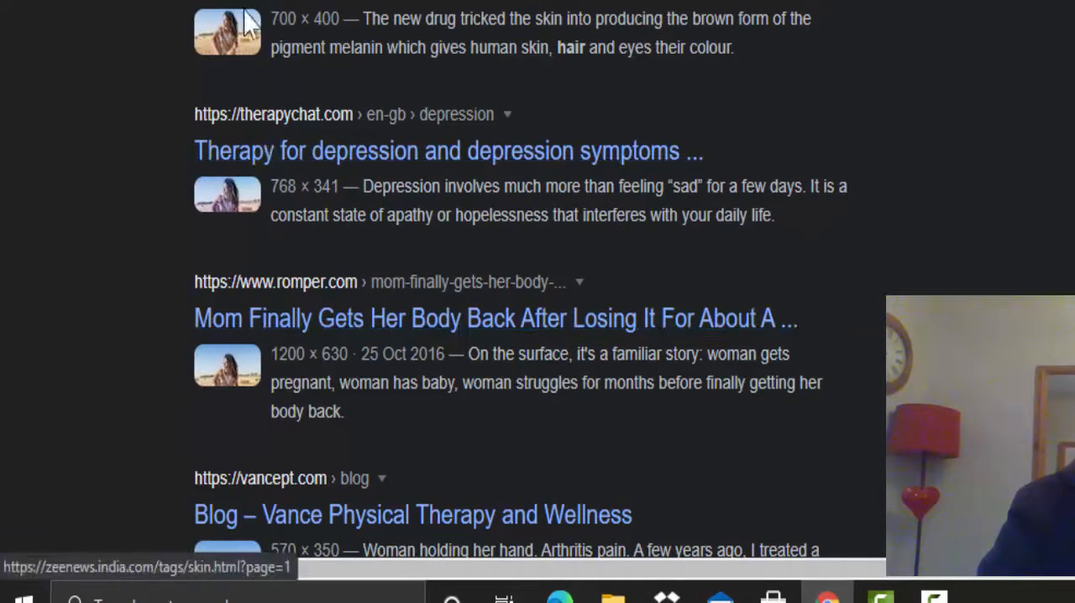
mouse_move(407, 412)
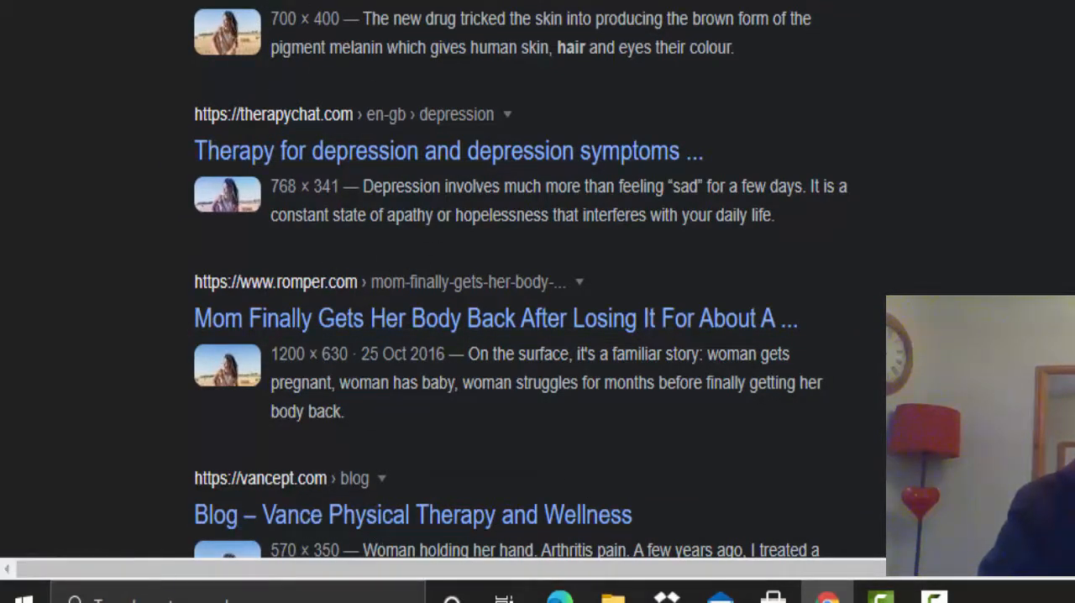
scroll("down", 3)
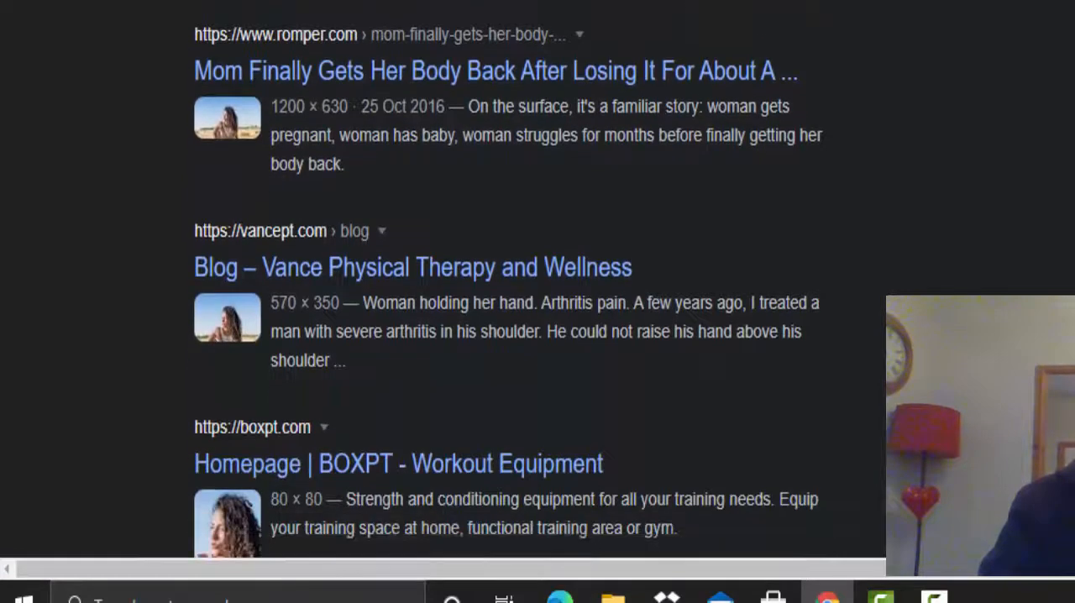
scroll("down", 3)
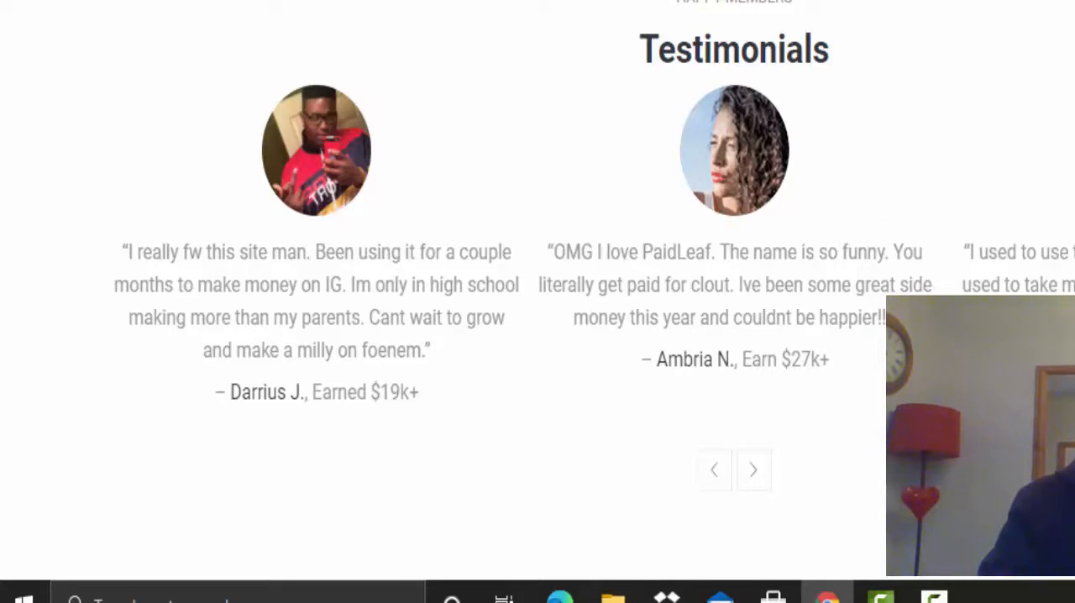
Scroll past the Testimonials carousel down to the earnings calculator section.
scroll("down", 3)
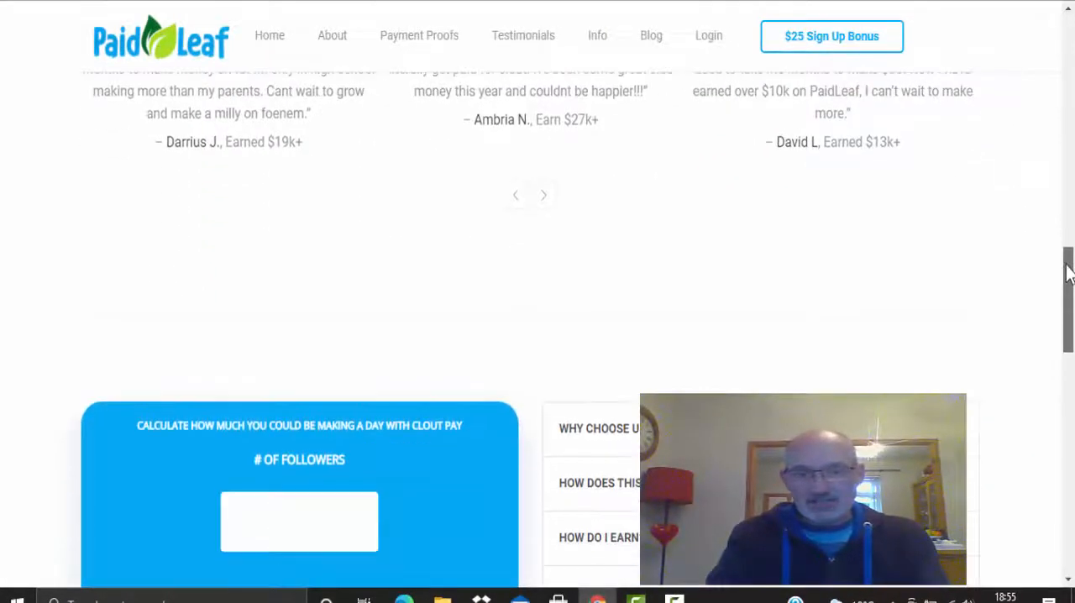
scroll("down", 3)
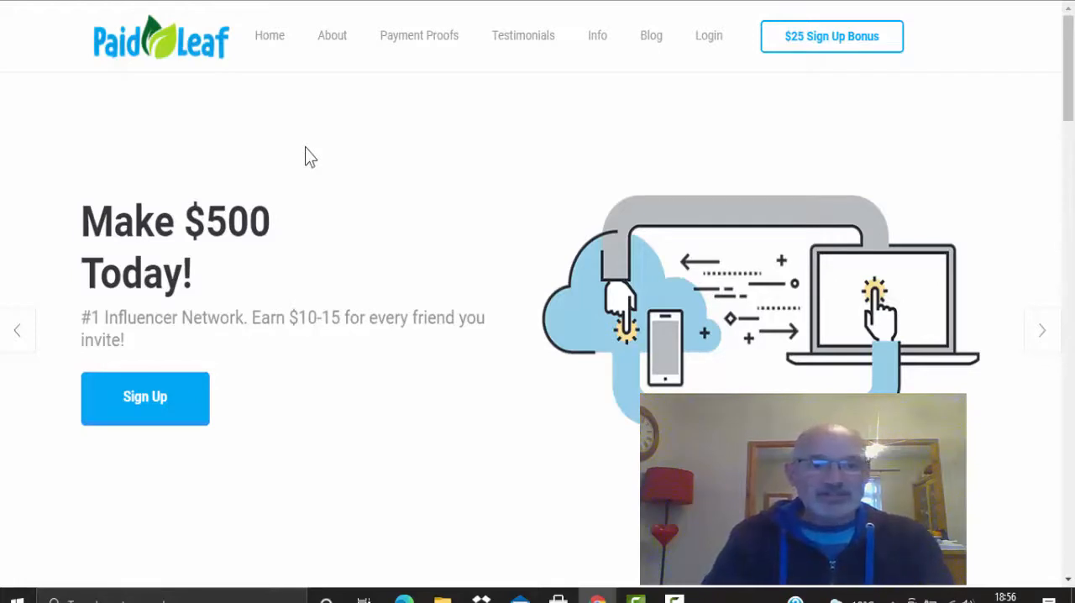
mouse_move(171, 64)
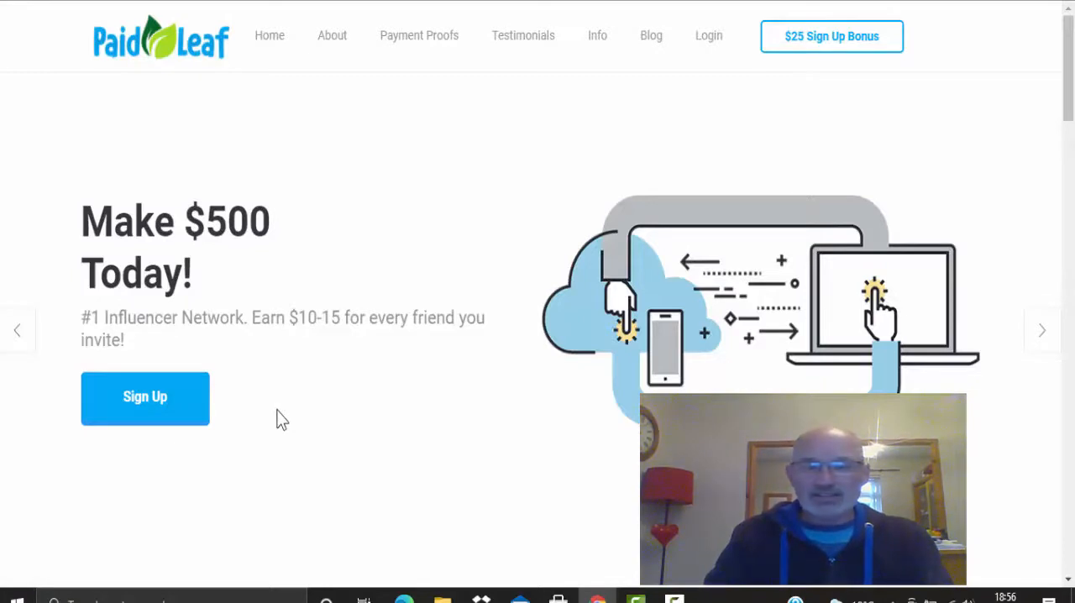
mouse_move(343, 412)
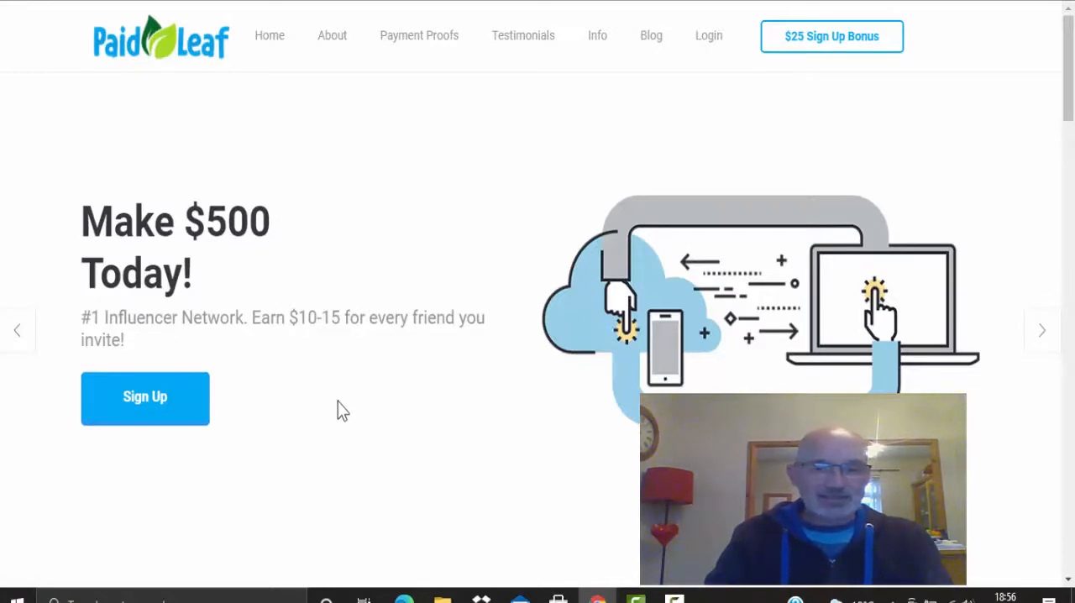